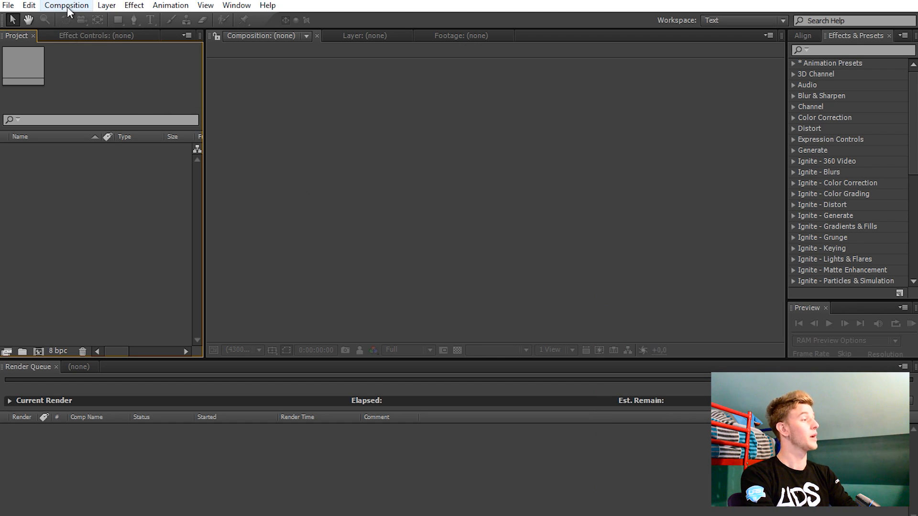
Create a new composition named Overlay with Lock Aspect Ratio off and a 6-second duration.
click(66, 5)
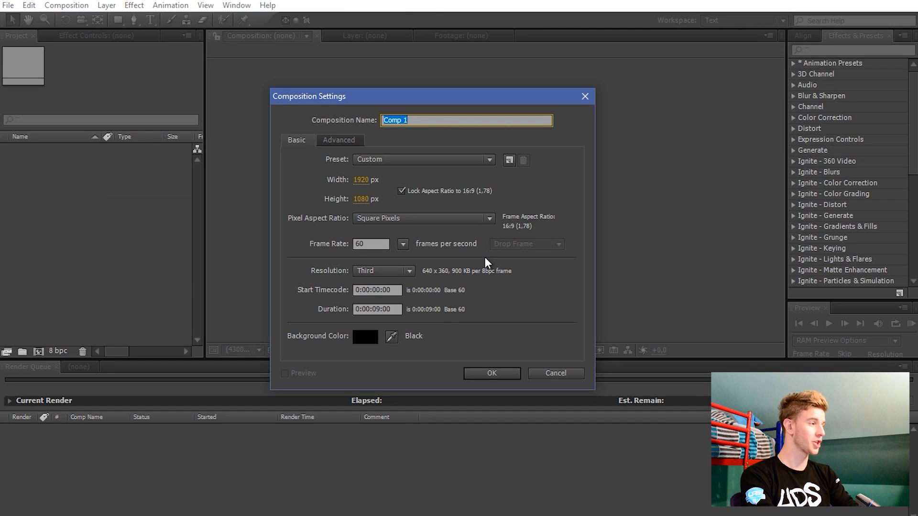
text(Overlay)
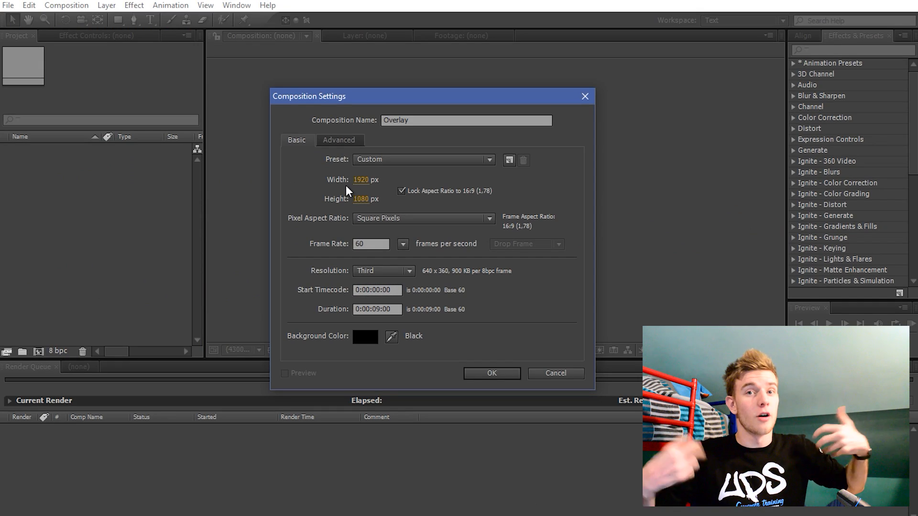
mouse_move(407, 208)
text(500)
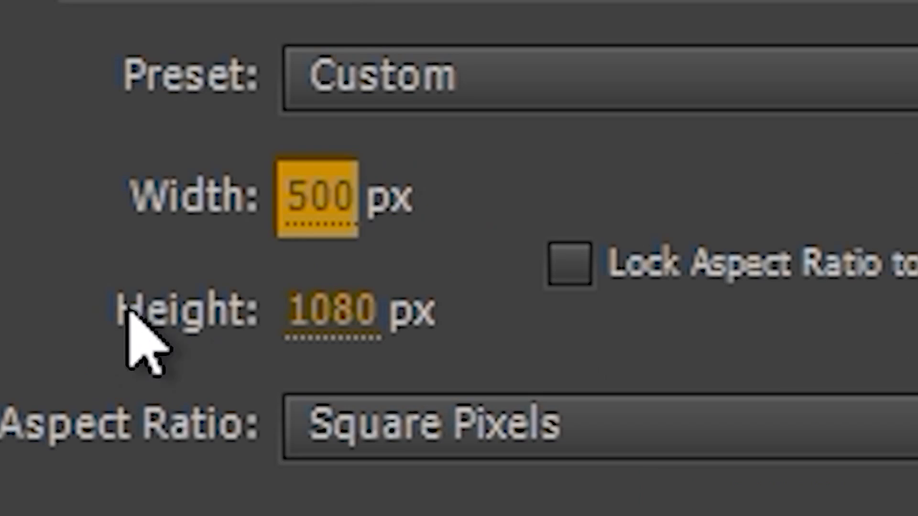
click(332, 316)
text(400)
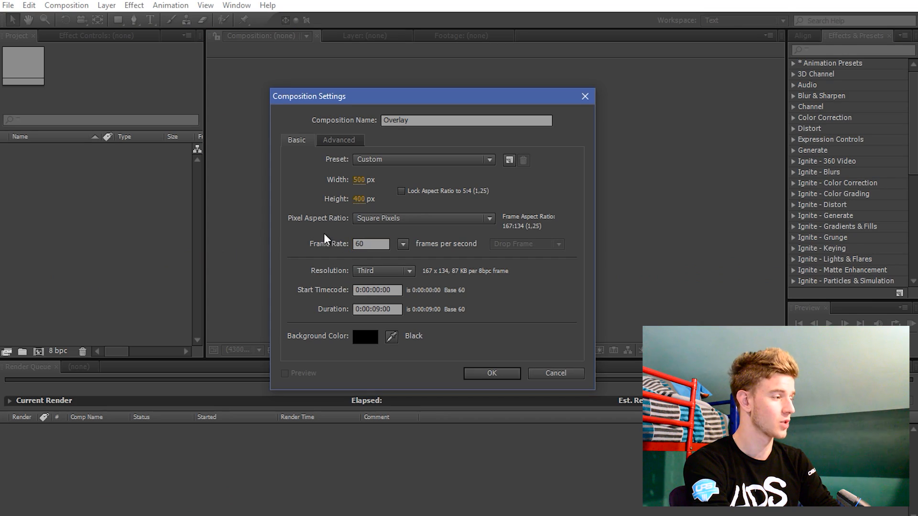
click(377, 309)
text(6)
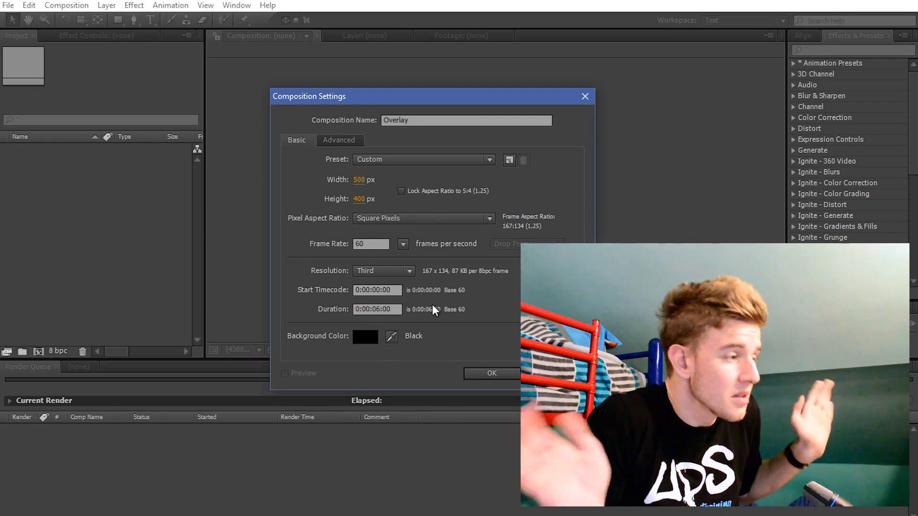
click(492, 374)
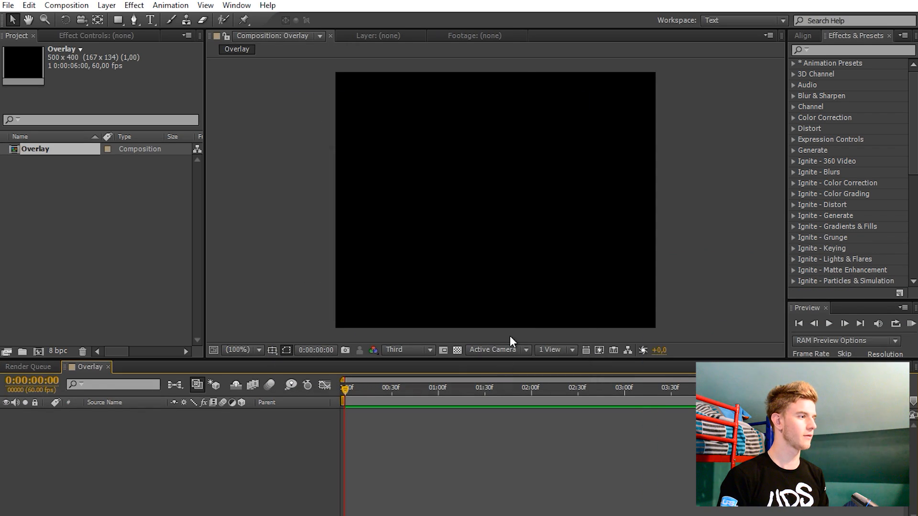
Resize the Overlay composition to 600 x 300 in Composition Settings.
click(100, 157)
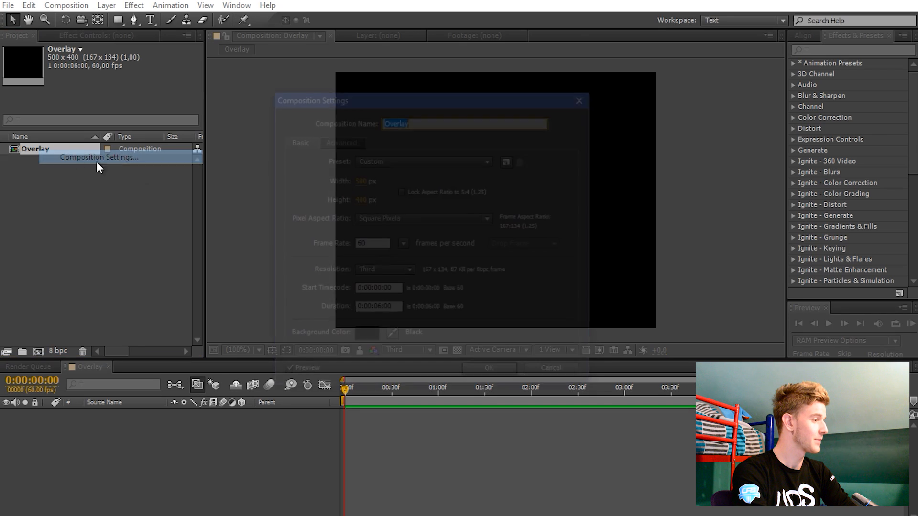
text(300)
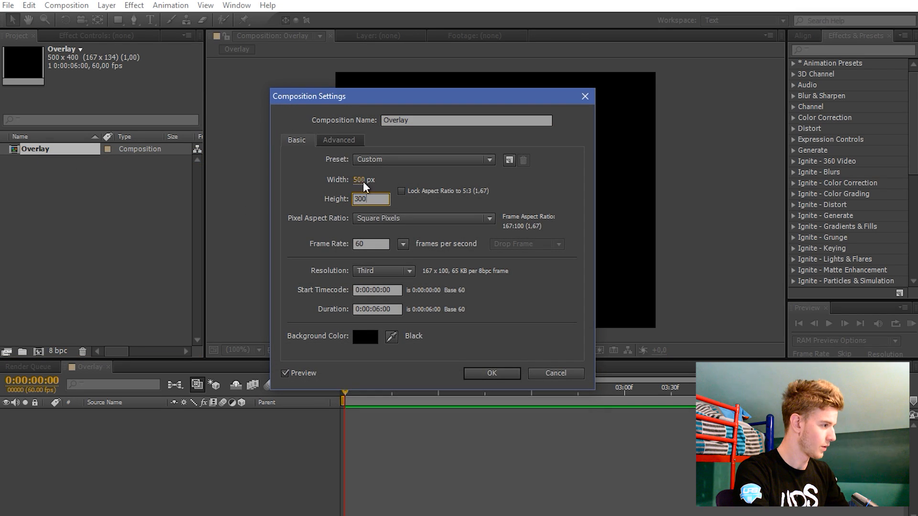
text(600)
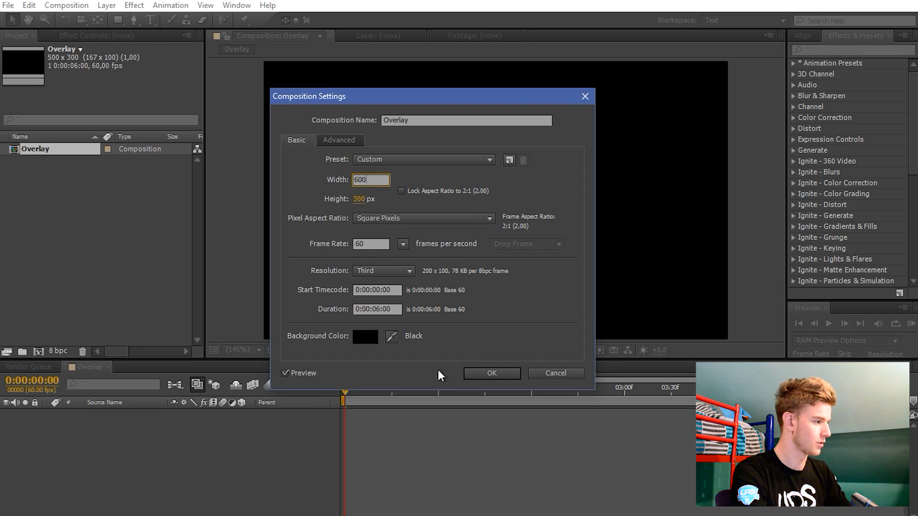
click(492, 374)
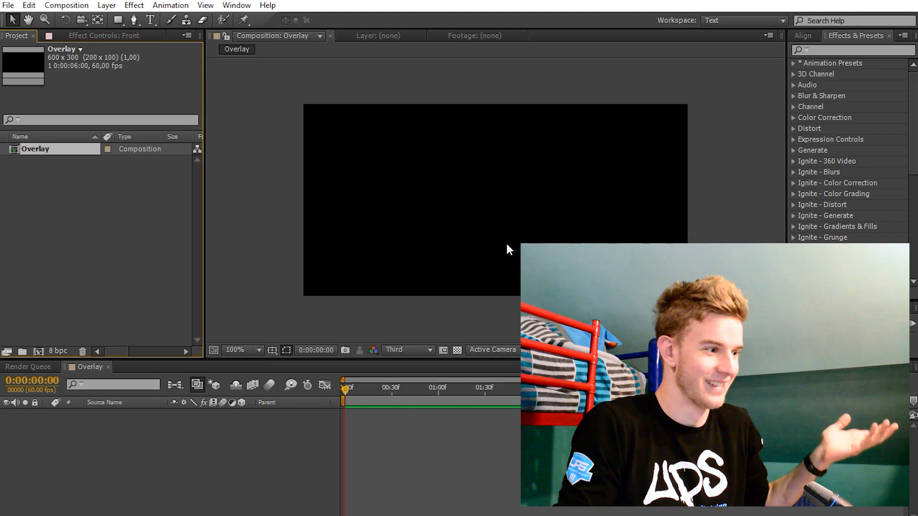
Toggle the transparency grid off and back on so the background shows as a checkerboard.
click(458, 350)
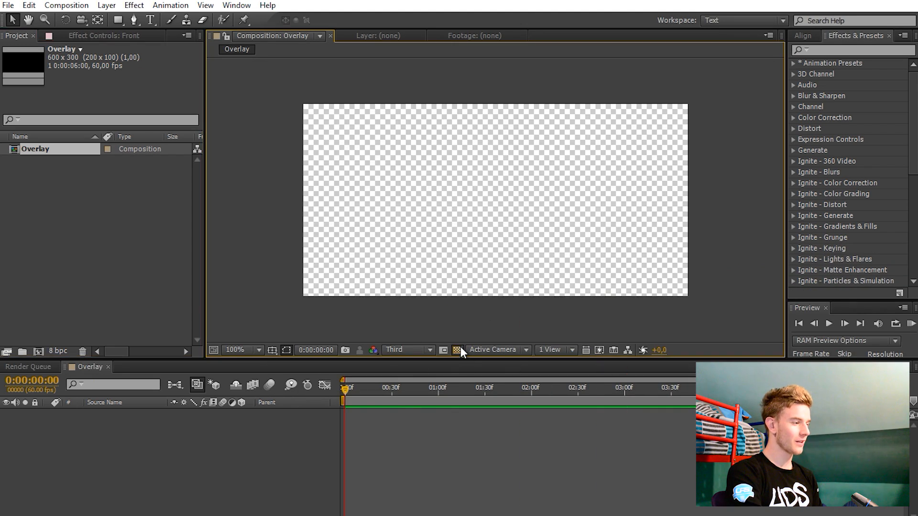
click(456, 350)
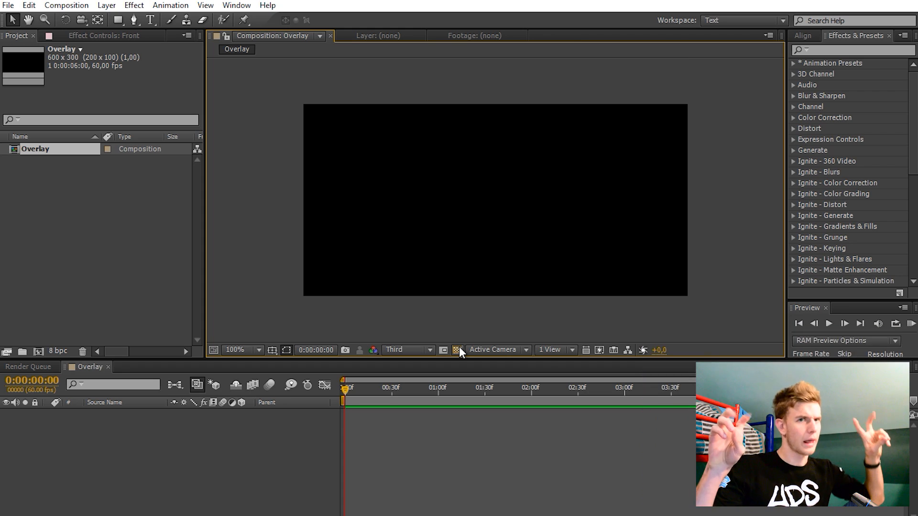
mouse_move(457, 350)
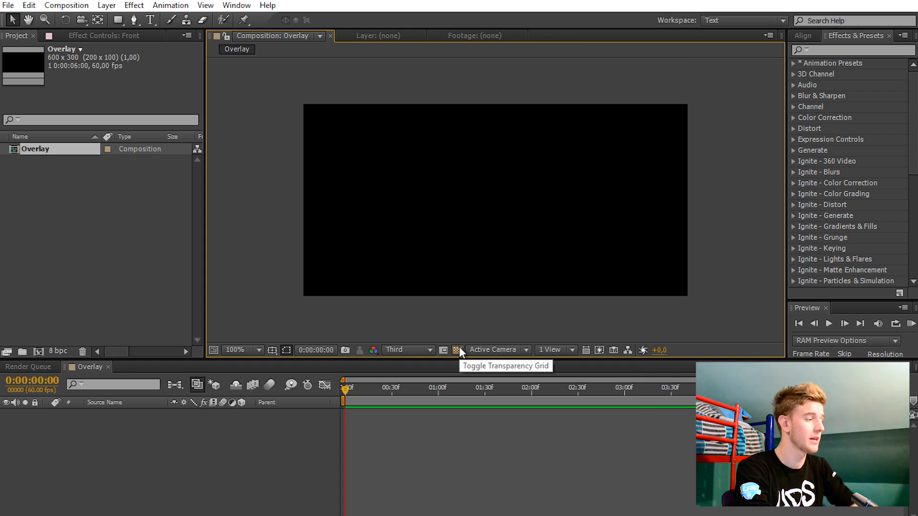
click(456, 350)
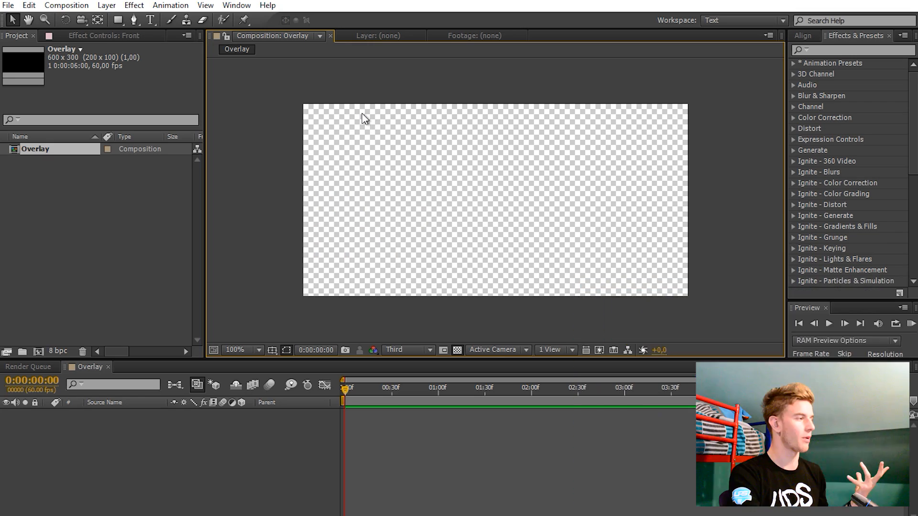
Draw a blue rectangle strip along the composition's bottom and rename its layer Reference.
click(118, 19)
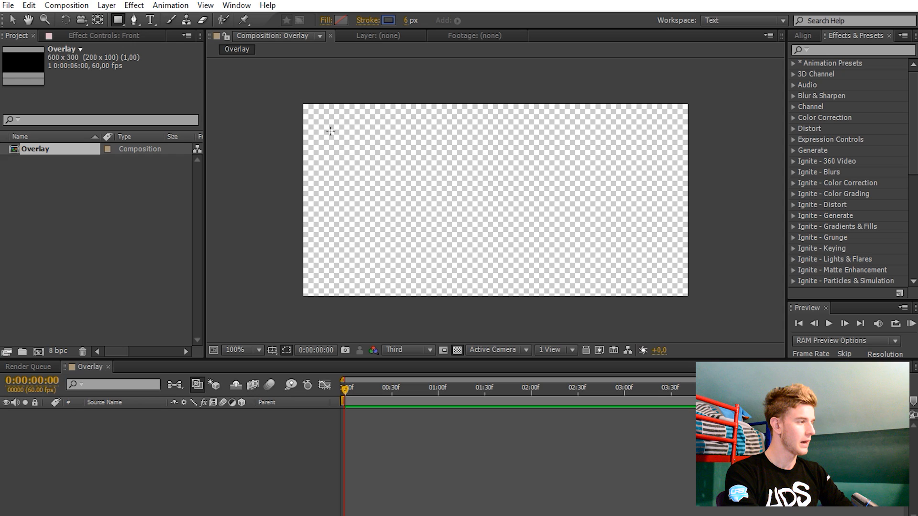
drag(320, 128, 606, 240)
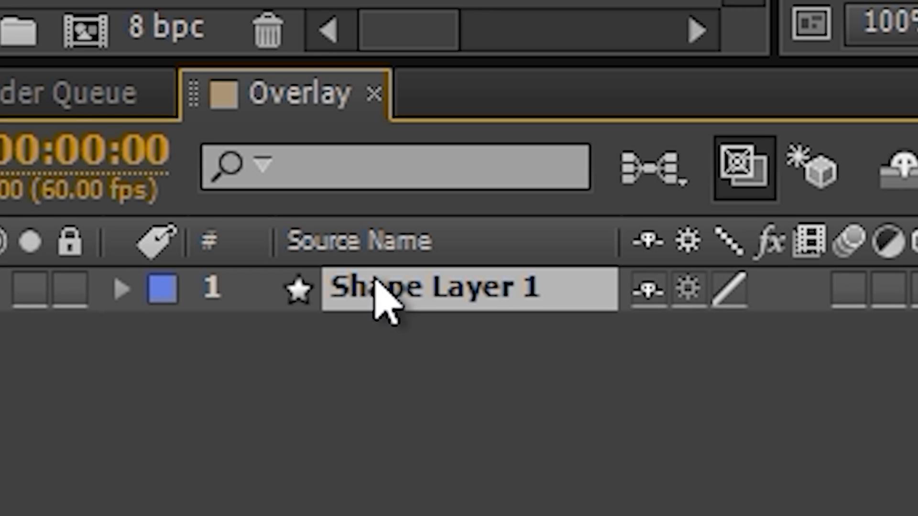
text(Reference)
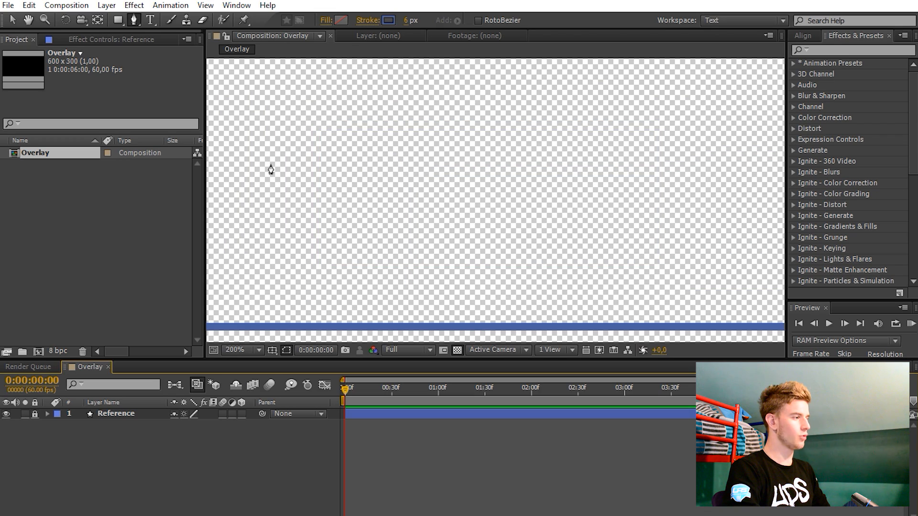
Draw the blue box outline corner by corner with the Pen tool, creating layer Line1.
key(space)
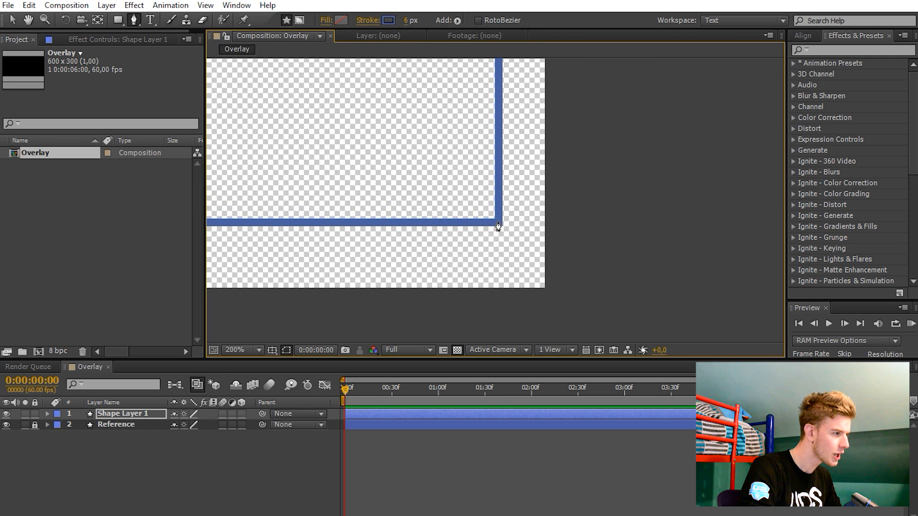
click(235, 350)
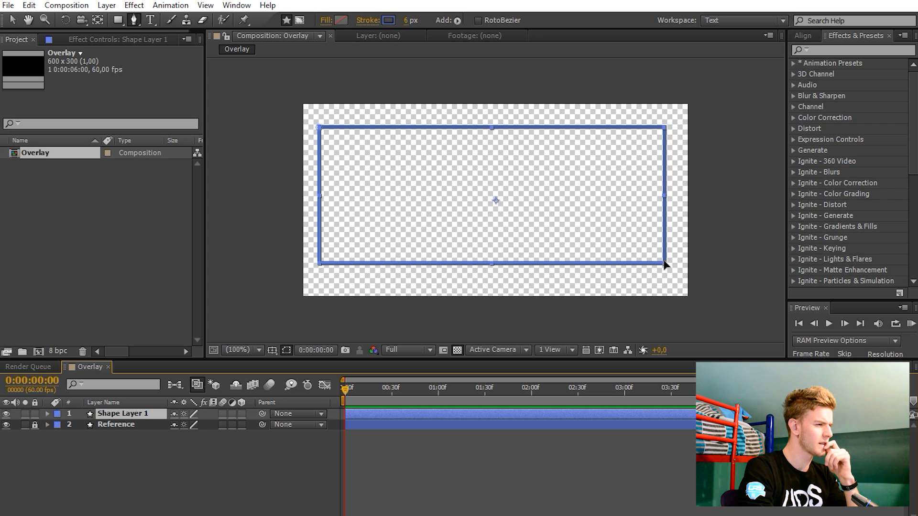
double_click(113, 414)
text(Line1)
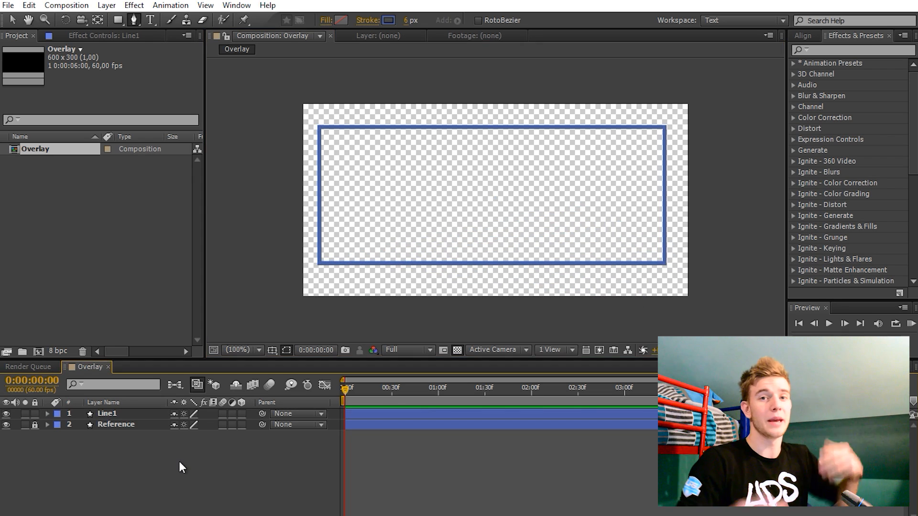
mouse_move(698, 275)
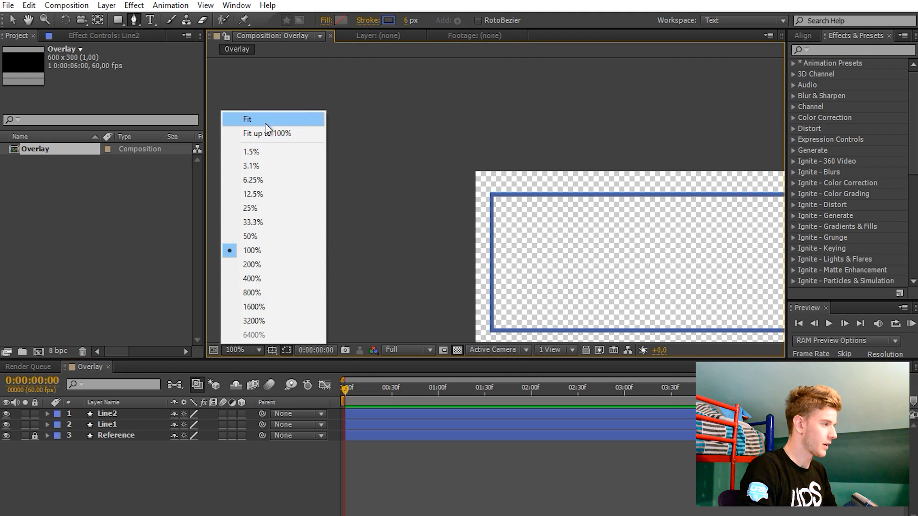
Zoom in to inspect the box corner and change Line1's Stroke 1 Line Cap style.
click(247, 119)
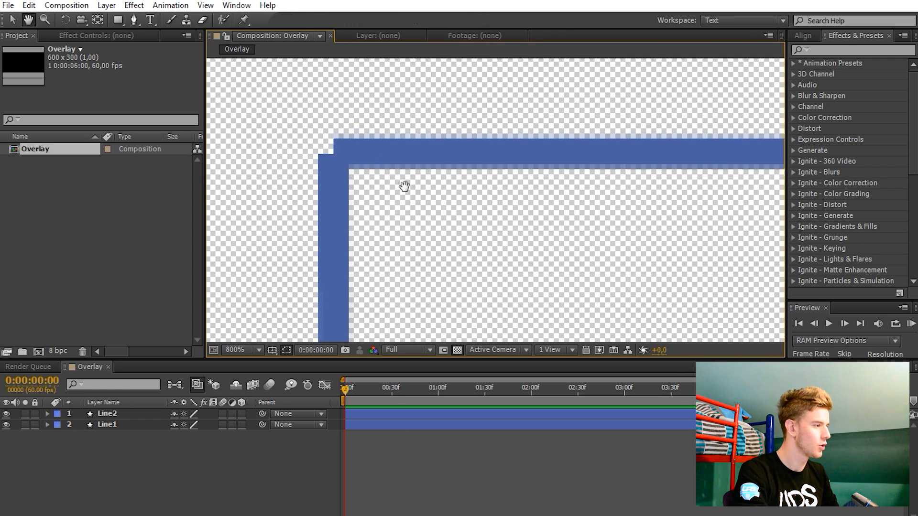
click(247, 350)
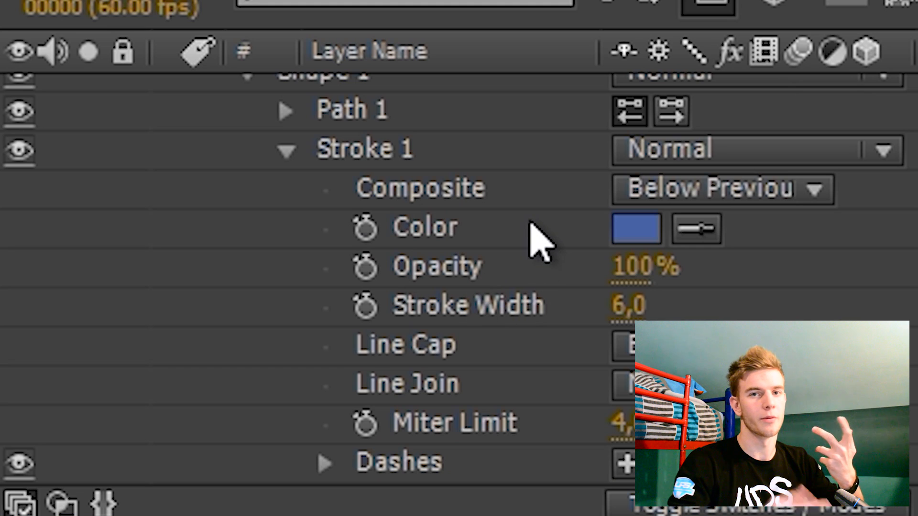
scroll(down, 3)
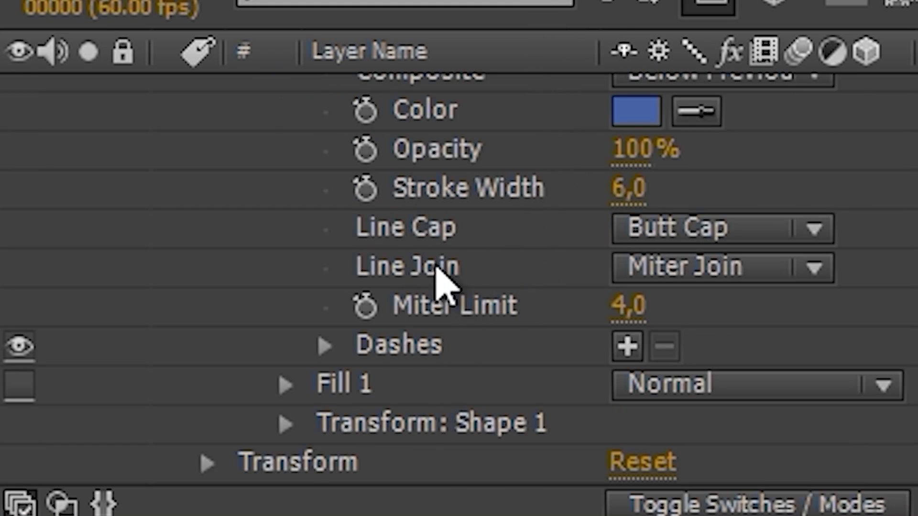
click(815, 227)
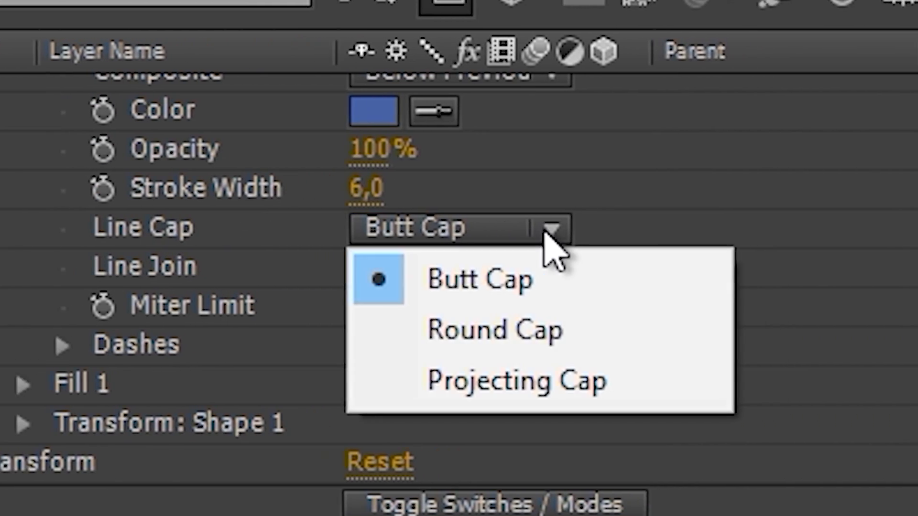
click(518, 381)
text(Line1)
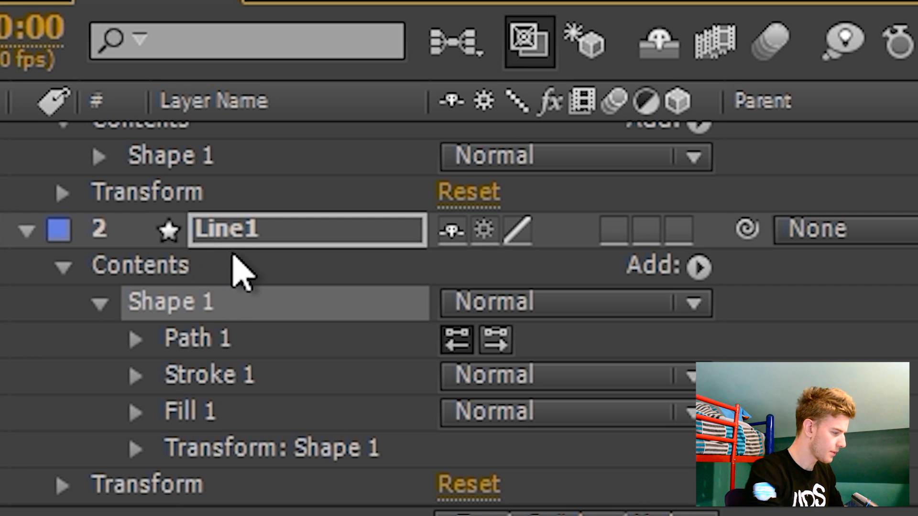
Rename the outline shape layer to Lines and add Trim Paths to its contents.
key(Enter)
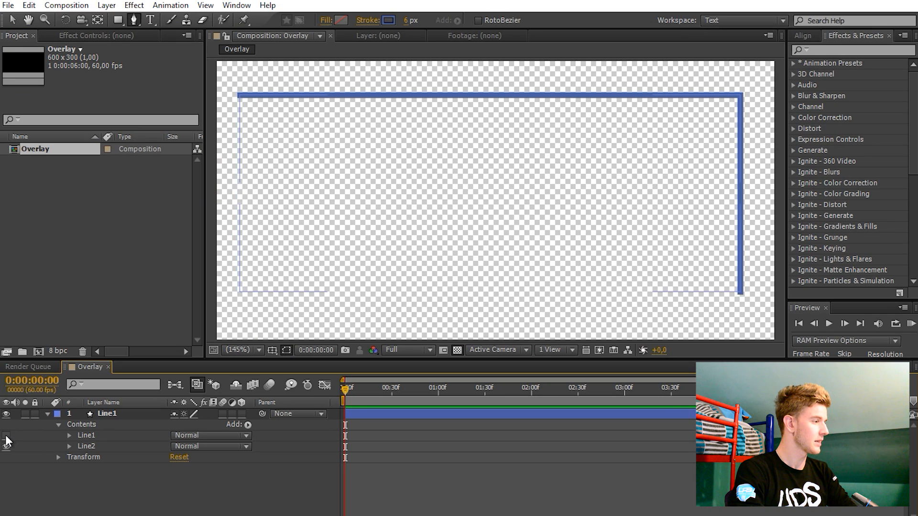
click(6, 446)
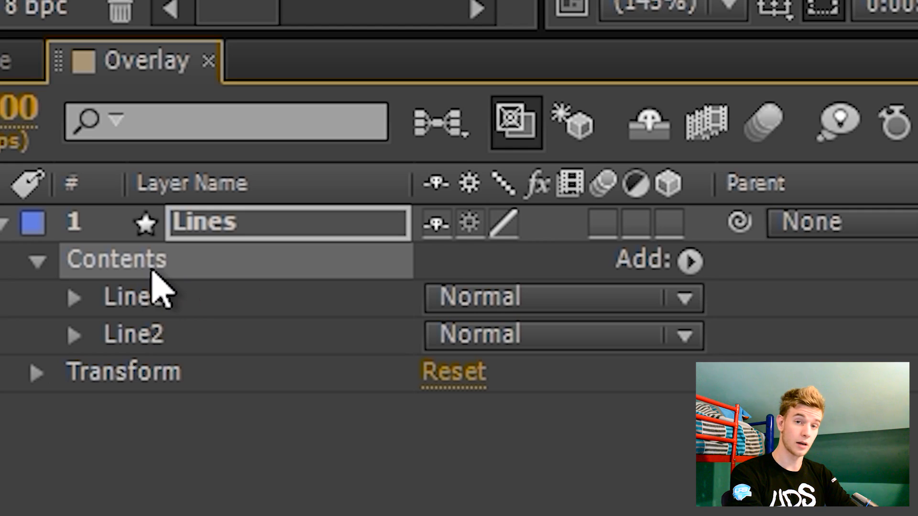
click(689, 260)
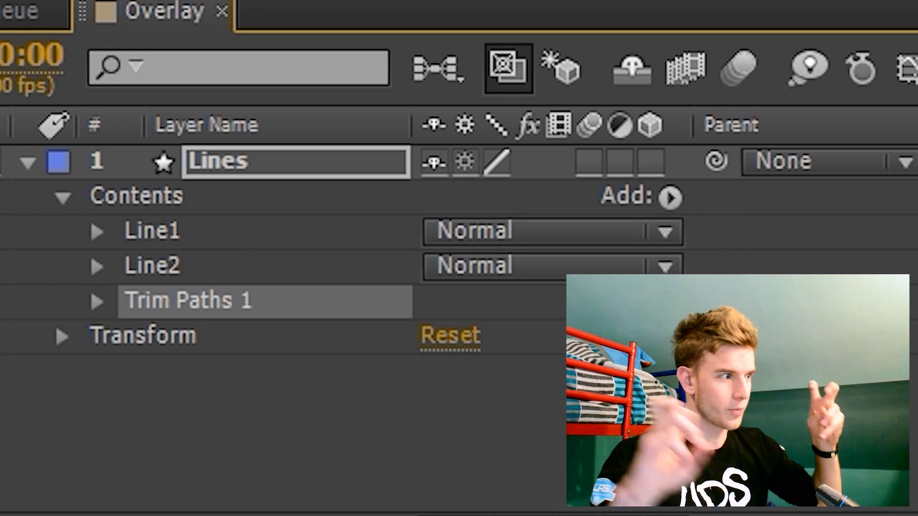
Keyframe Trim Paths 1 End from 0% at the start to 100% near 0:49.
click(98, 300)
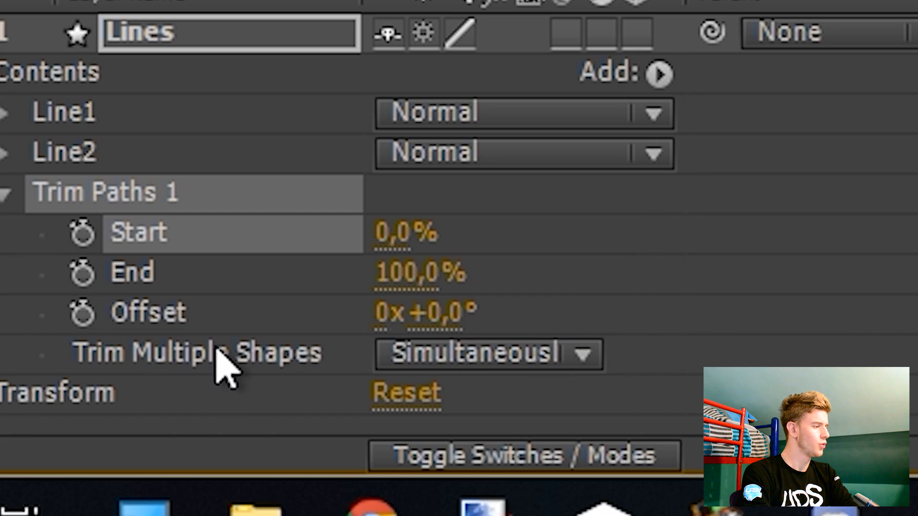
click(485, 354)
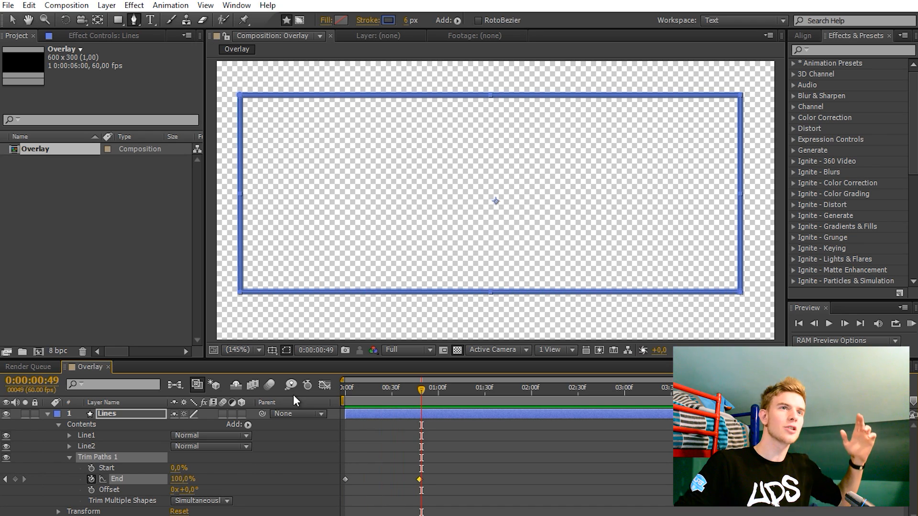
mouse_move(444, 437)
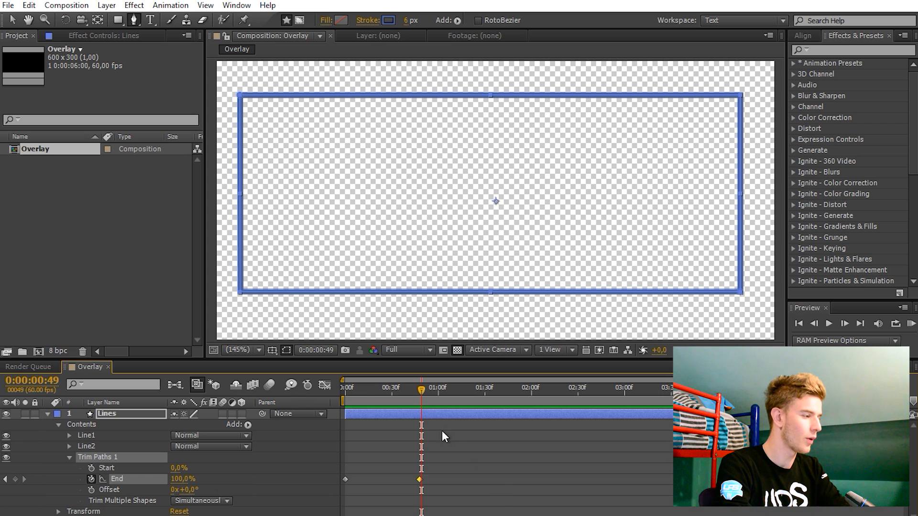
Set the first End keyframe's incoming influence to 65% in Keyframe Velocity.
right_click(419, 479)
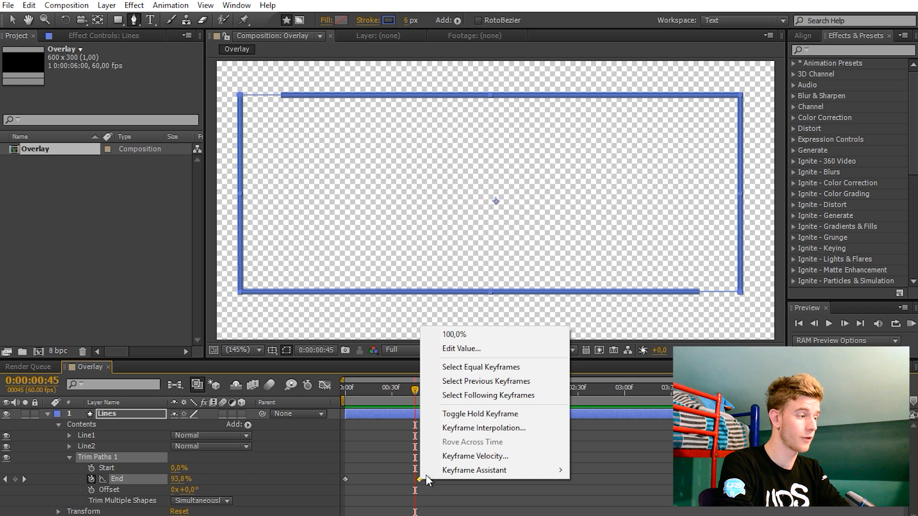
click(475, 456)
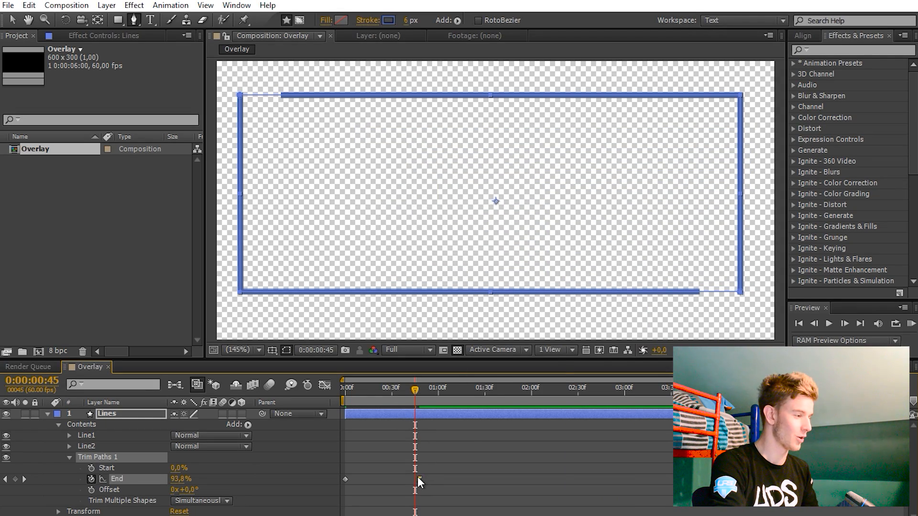
double_click(417, 480)
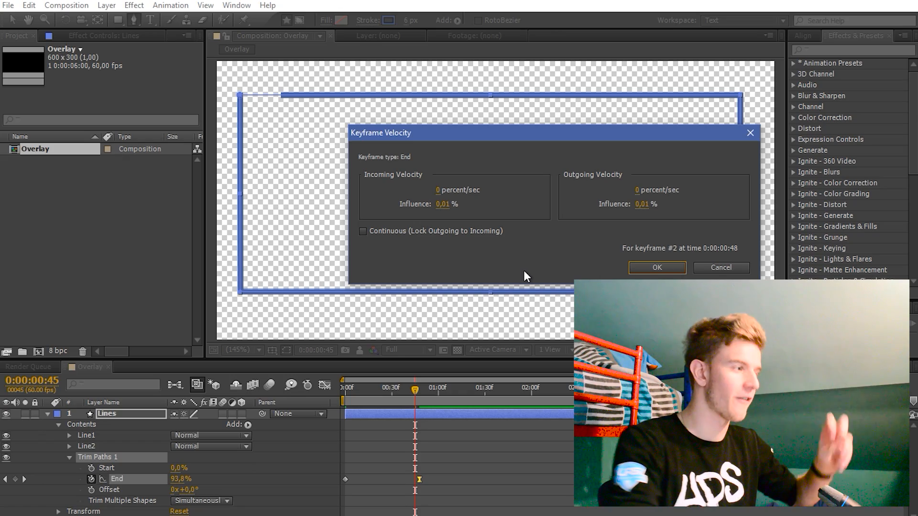
click(444, 204)
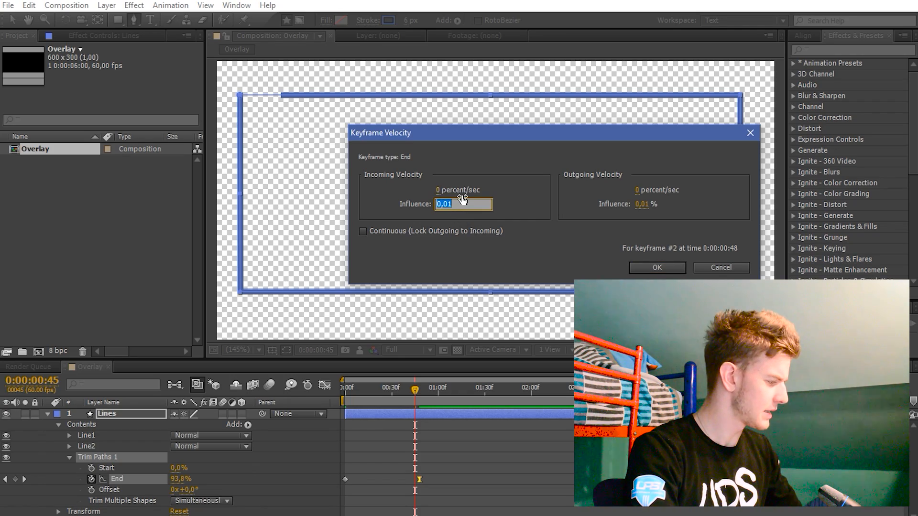
click(657, 268)
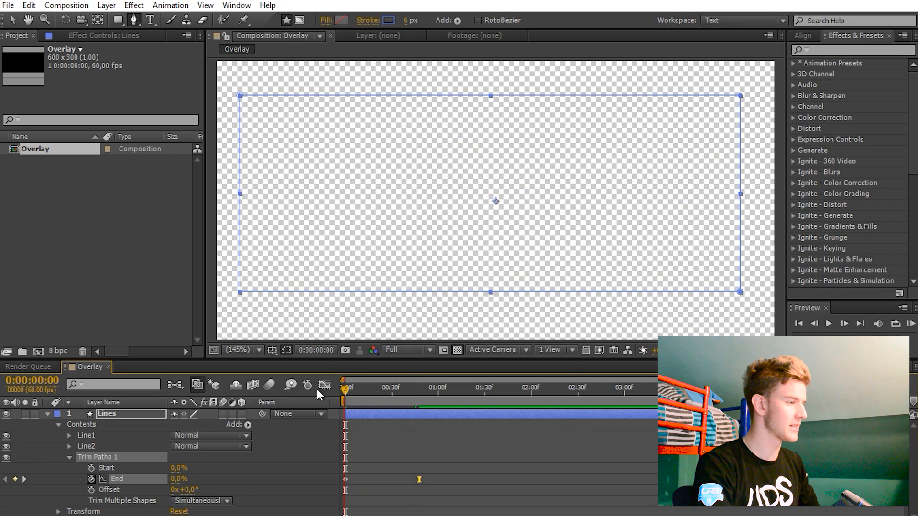
click(345, 389)
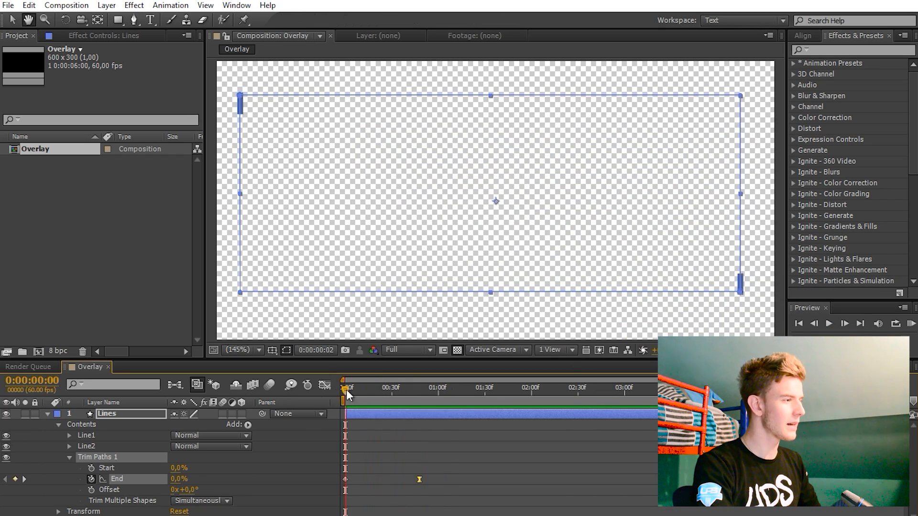
Apply the same 65% incoming influence easing to the other End keyframe.
right_click(418, 480)
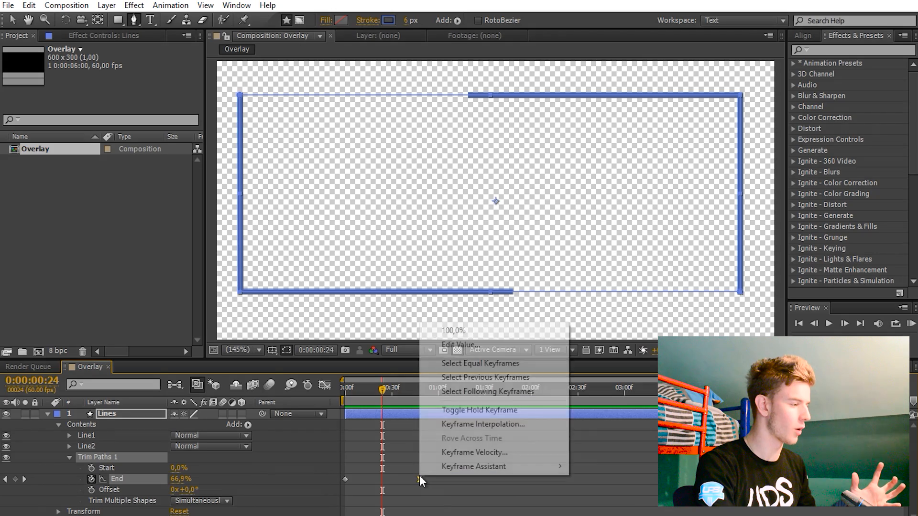
click(475, 453)
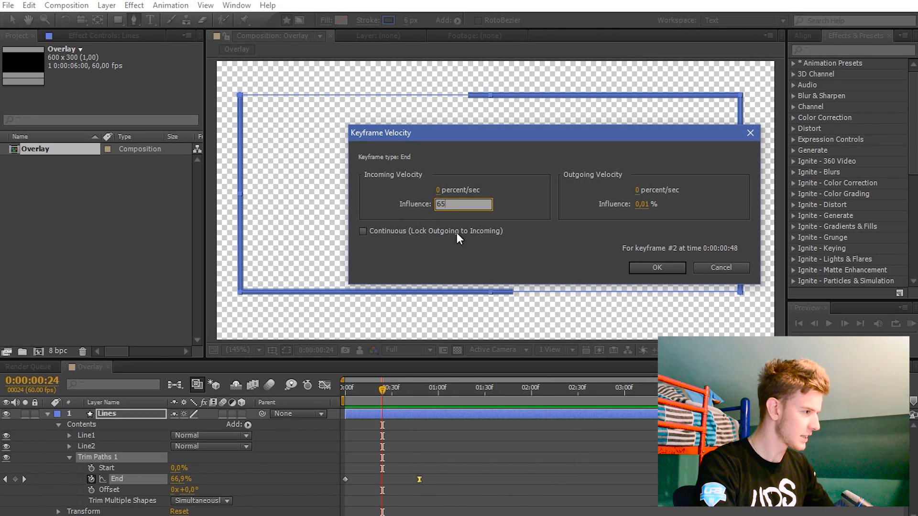
click(657, 268)
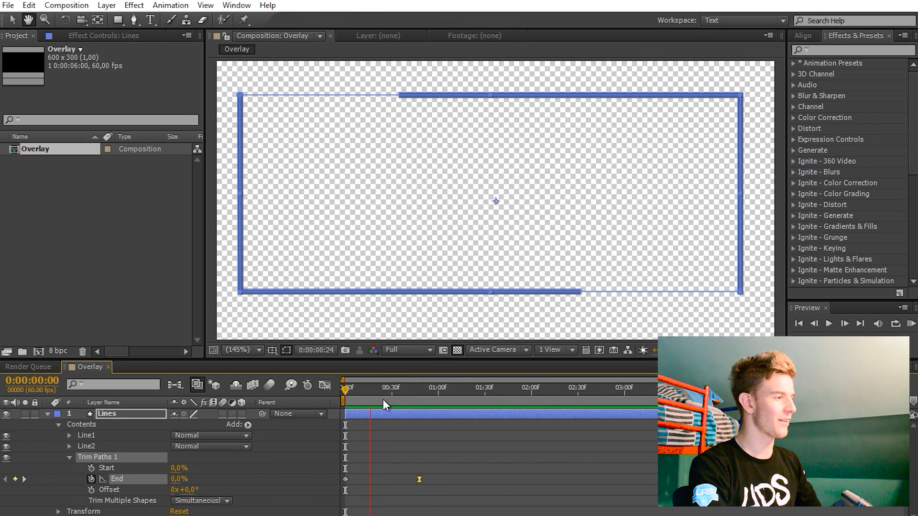
double_click(419, 480)
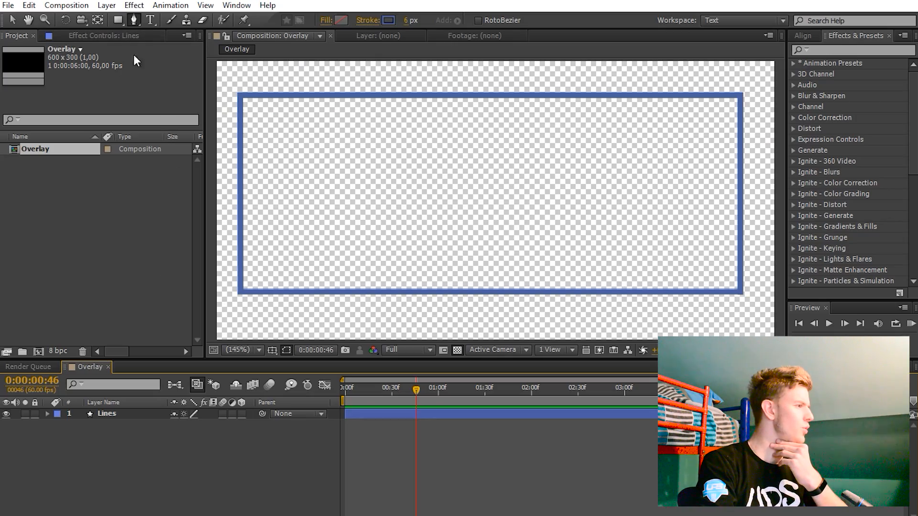
Add a new dark gray solid layer above Lines via Layer > New > Solid.
click(106, 5)
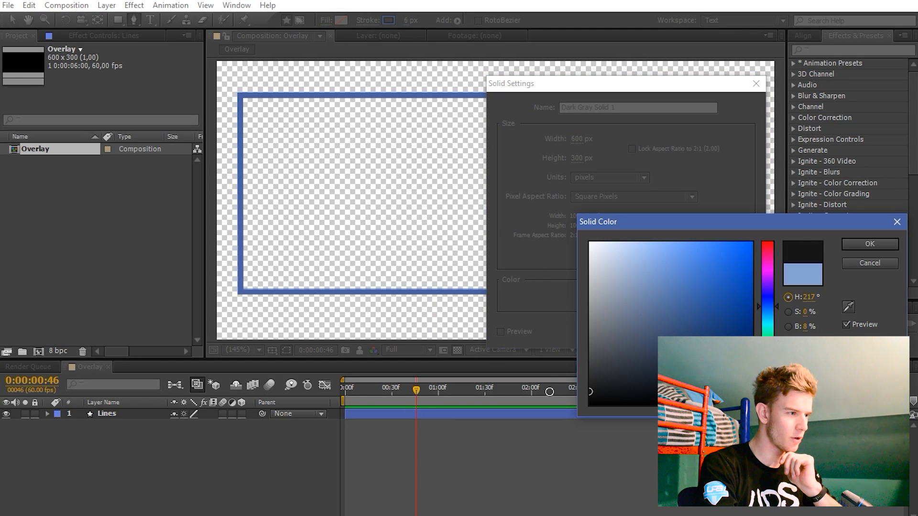
click(870, 244)
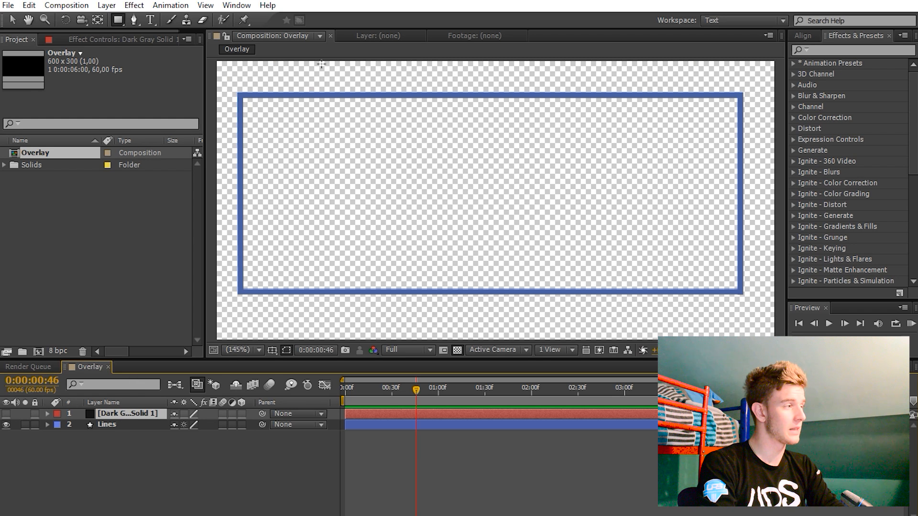
mouse_move(299, 21)
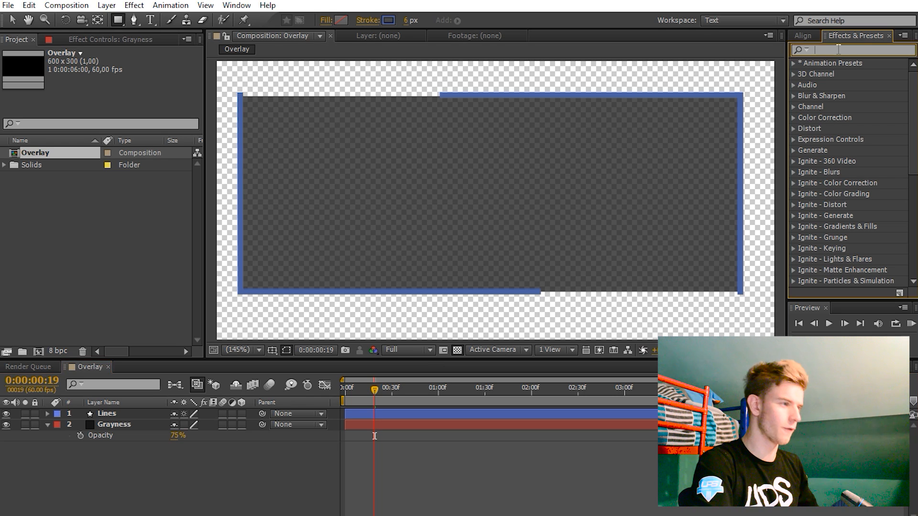
Apply a feathered Linear Wipe to Grayness, keyframing Transition Completion 100% to 0%.
text(linear)
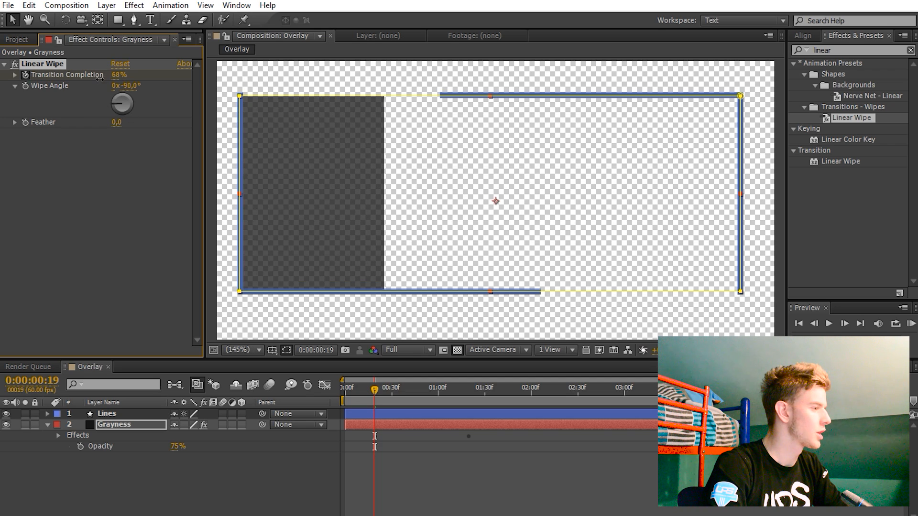
drag(119, 74, 111, 75)
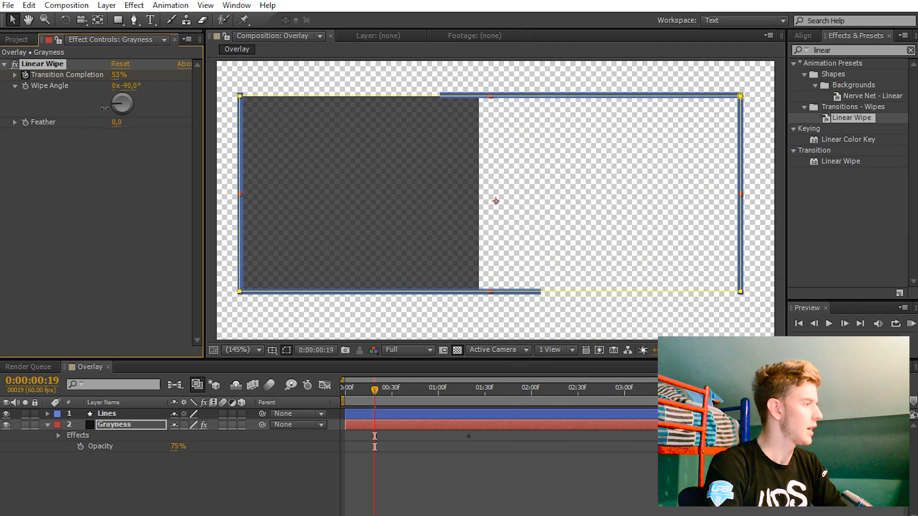
drag(116, 122, 121, 122)
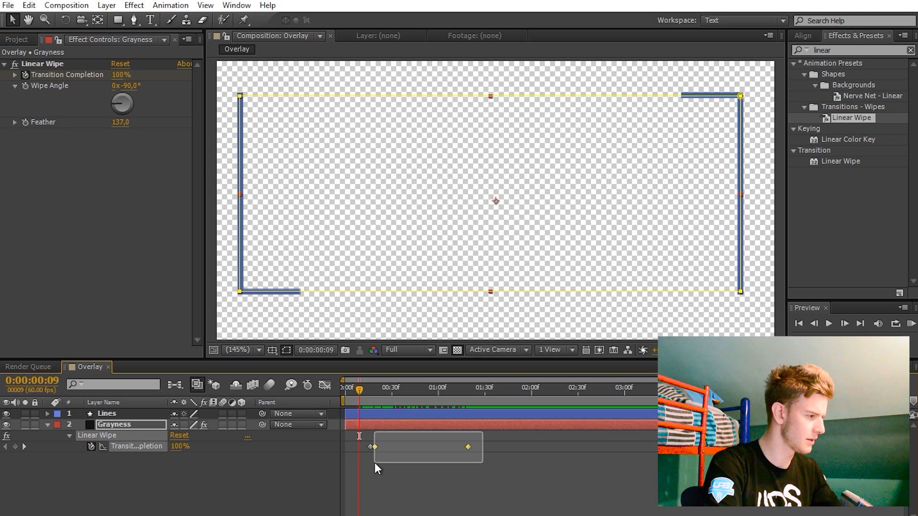
drag(356, 388, 371, 392)
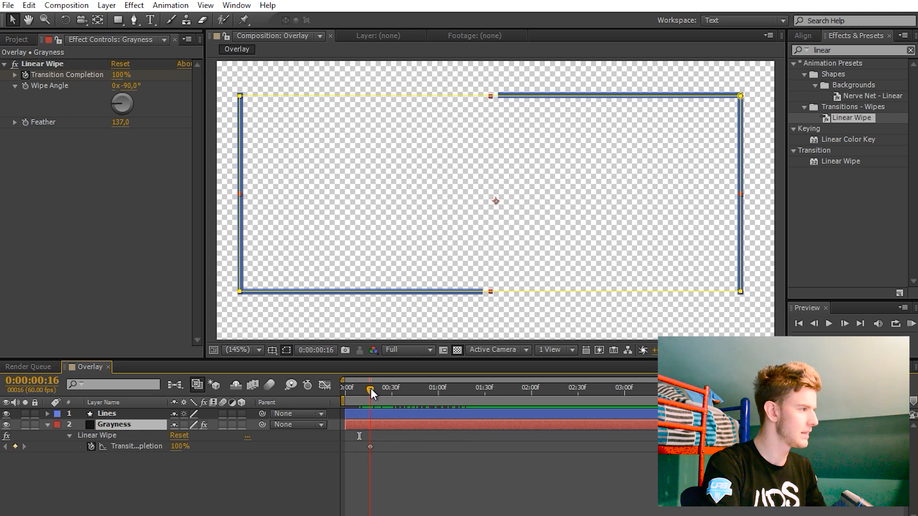
mouse_move(374, 395)
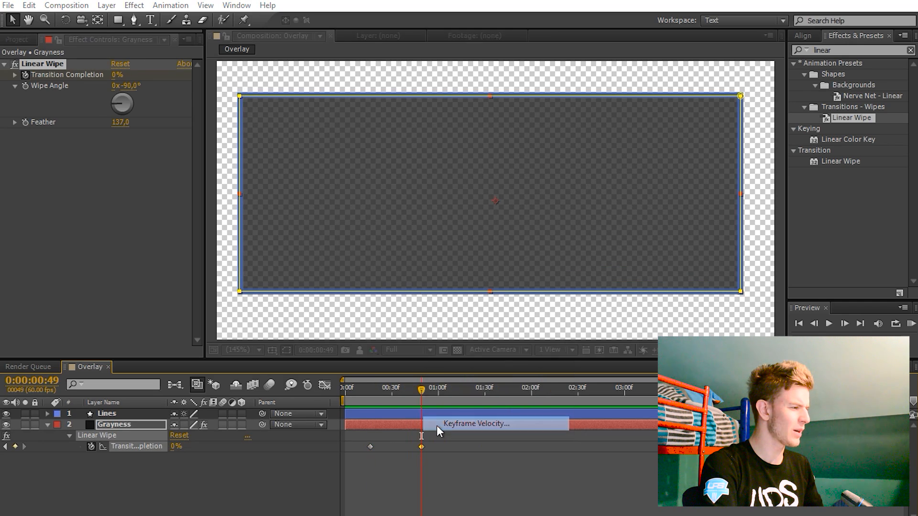
click(476, 423)
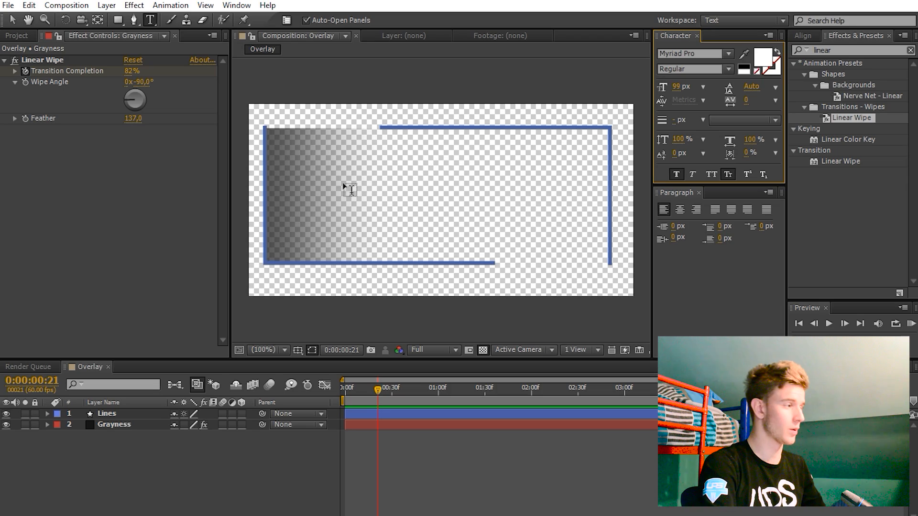
Type 'Wazaaap' as a white text layer inside the box and size it to 88 px.
text(W)
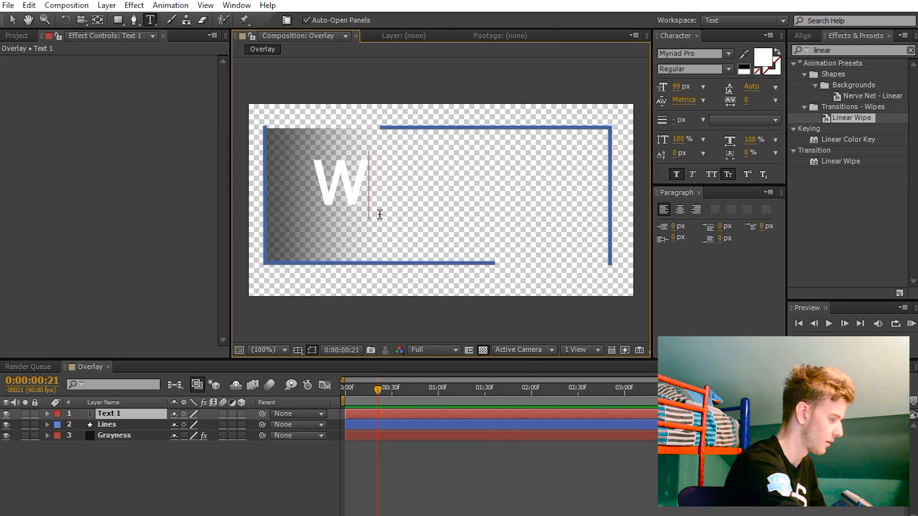
text(azaaap)
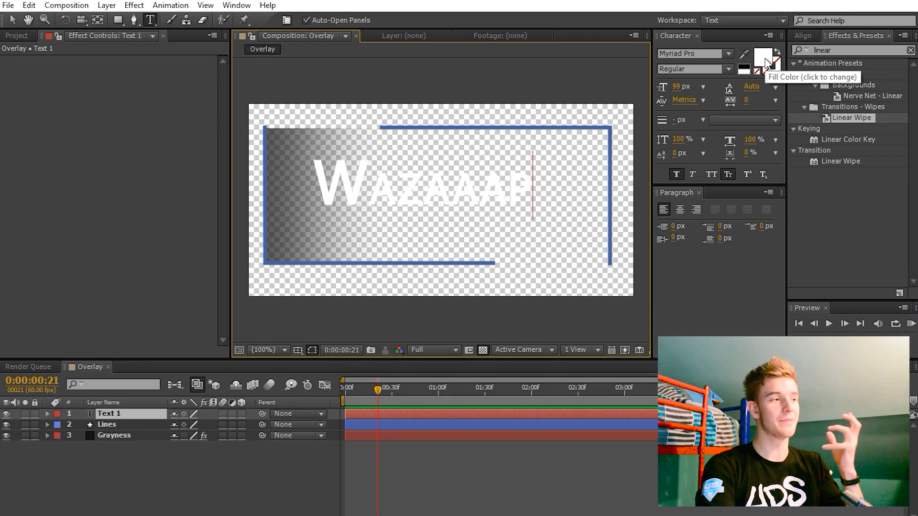
click(765, 57)
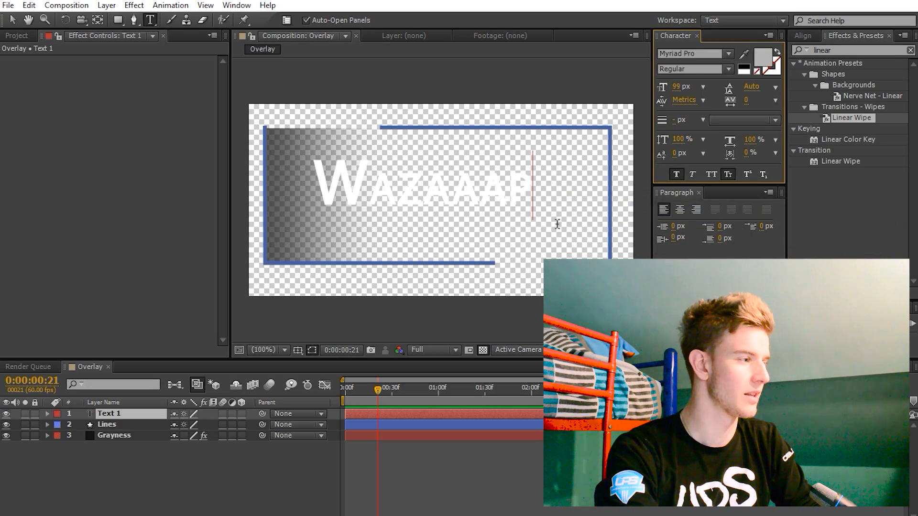
click(758, 57)
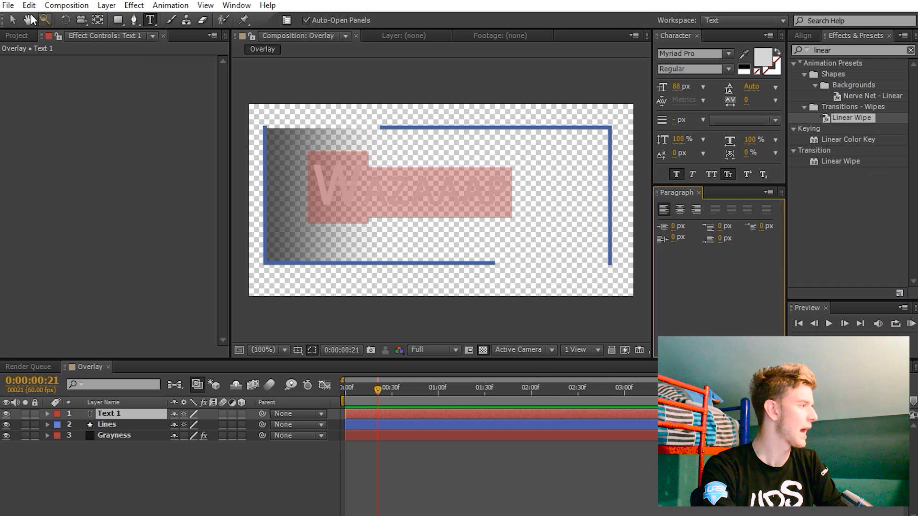
mouse_move(14, 19)
text(Wazaaap)
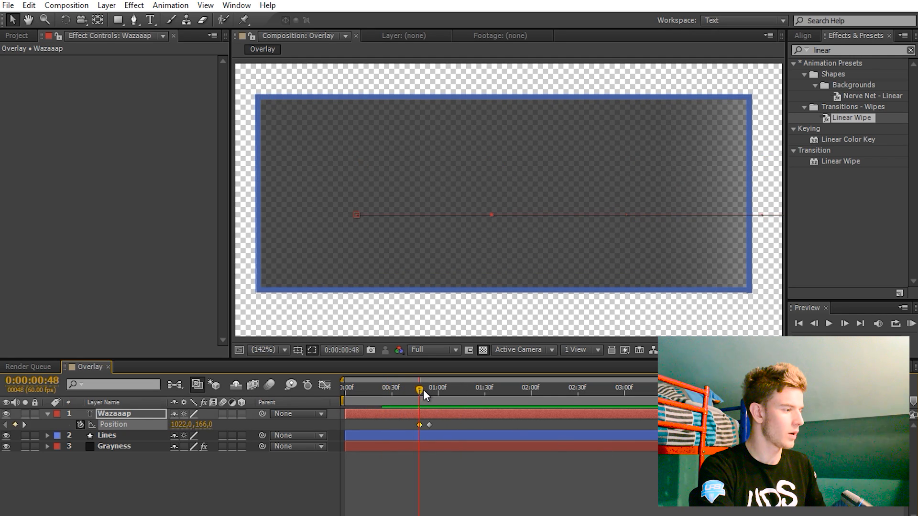
Keyframe the Wazaaap position from off-screen right to the box centre, then scrub to preview.
click(425, 388)
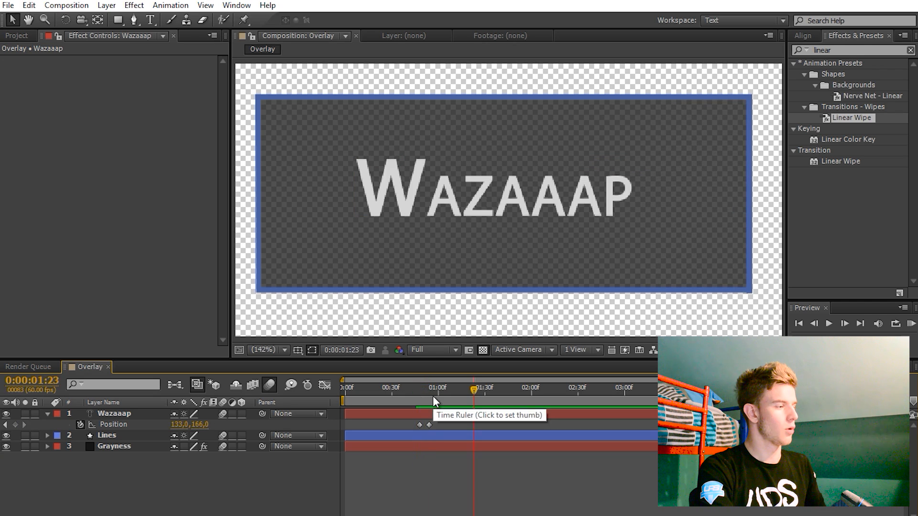
click(374, 388)
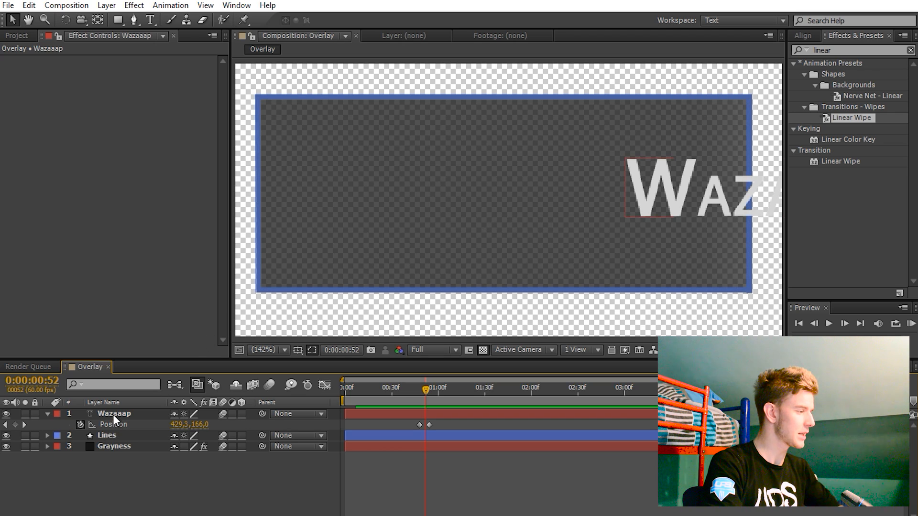
Mask the Wazaaap layer with a box-sized rectangle and preview the masked slide-in.
click(113, 413)
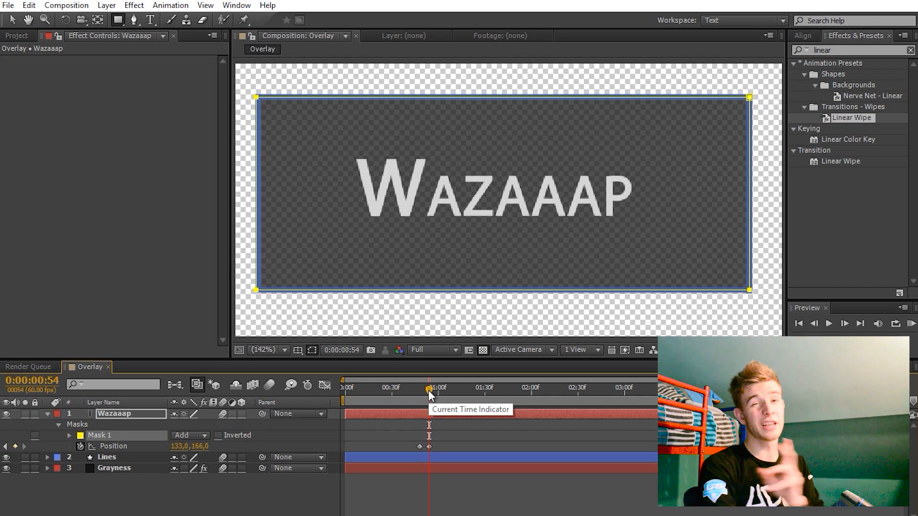
drag(430, 389, 425, 388)
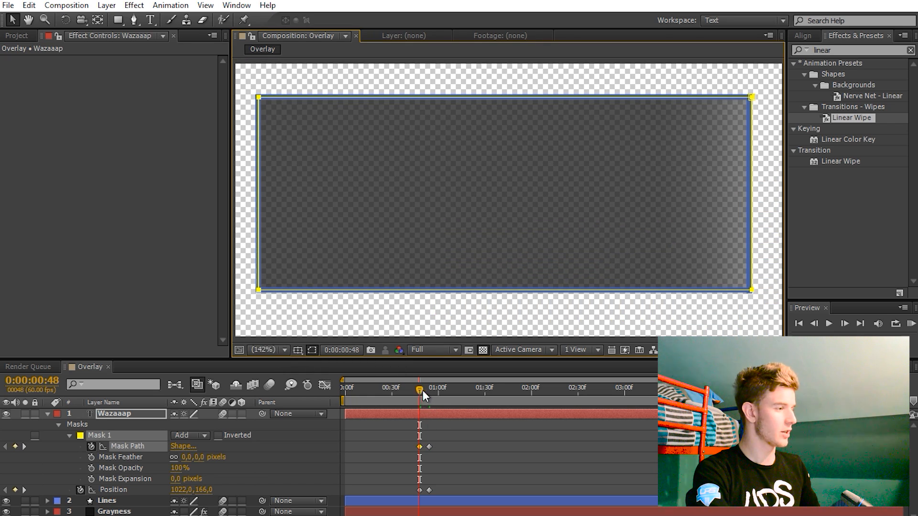
drag(422, 389, 427, 390)
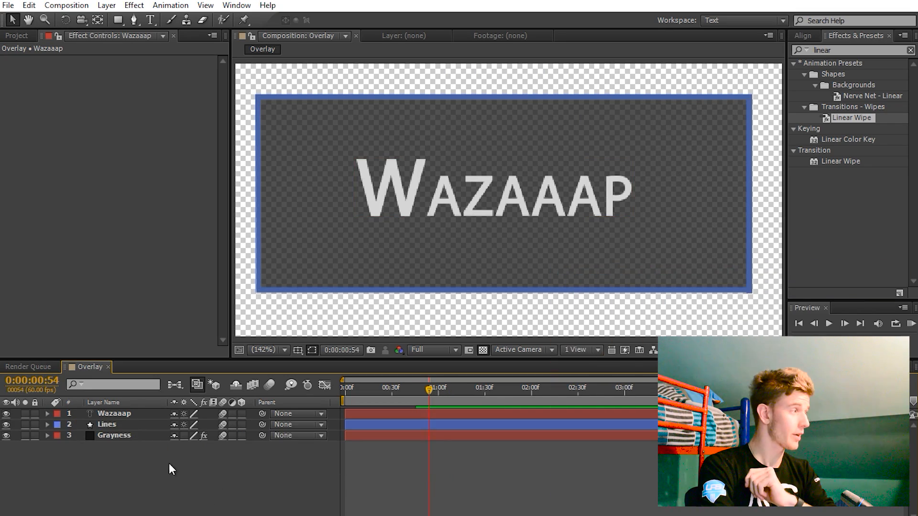
Create the Particlez solid and apply CC Particle World to it.
click(104, 5)
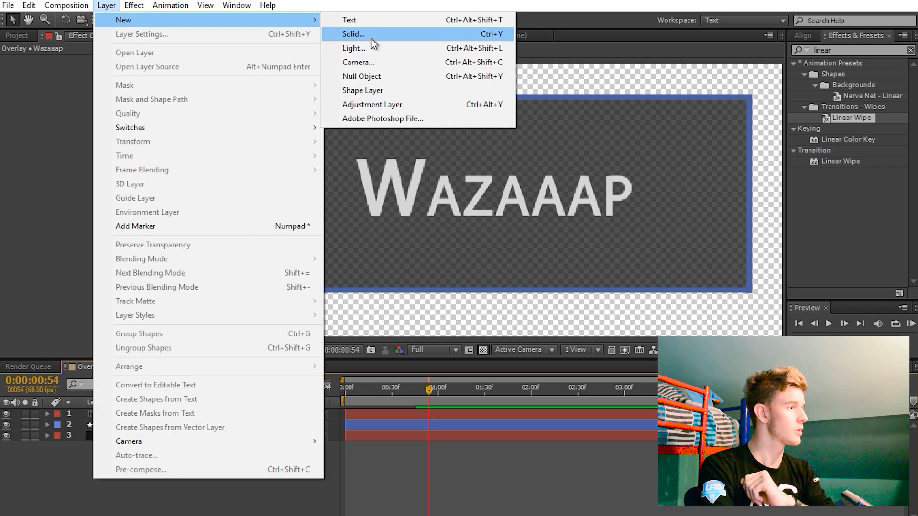
click(353, 34)
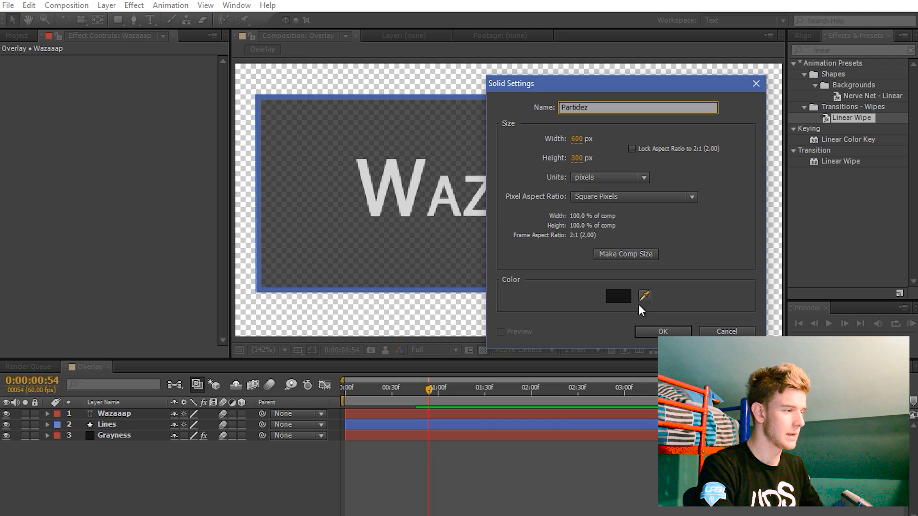
click(617, 296)
text(particle)
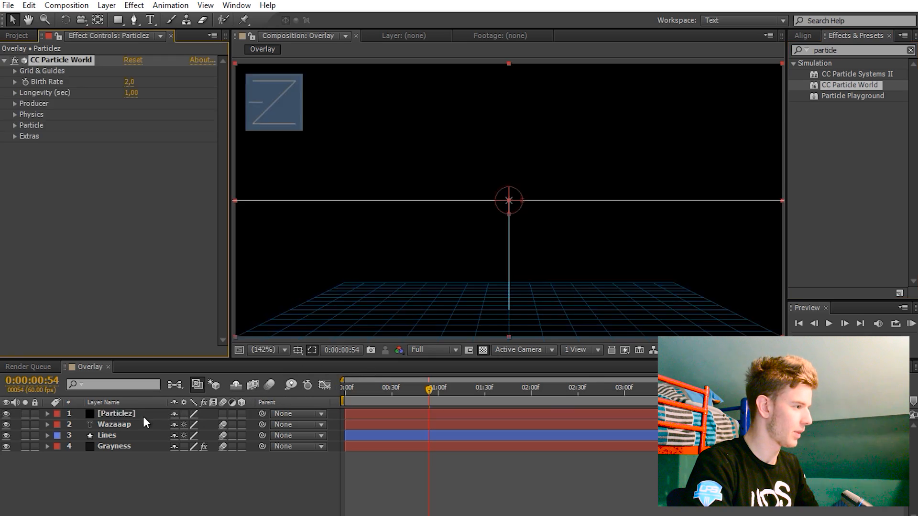
click(15, 114)
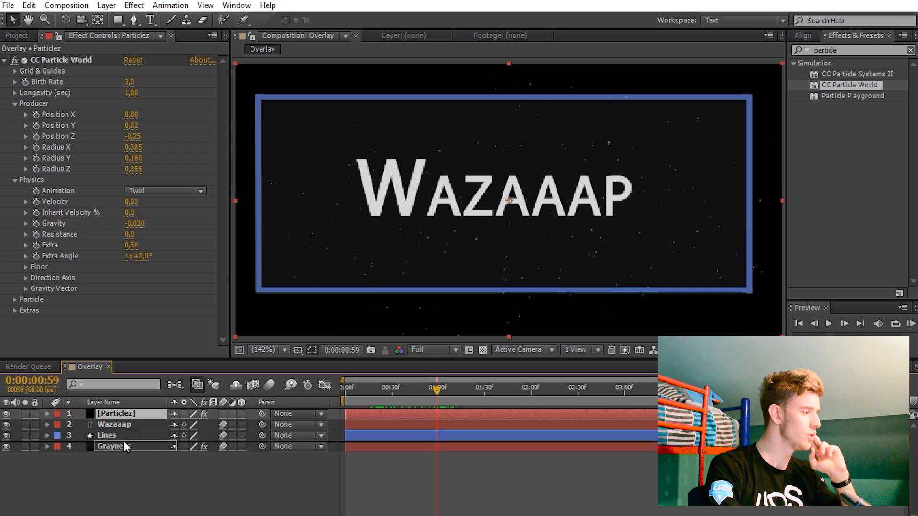
click(115, 447)
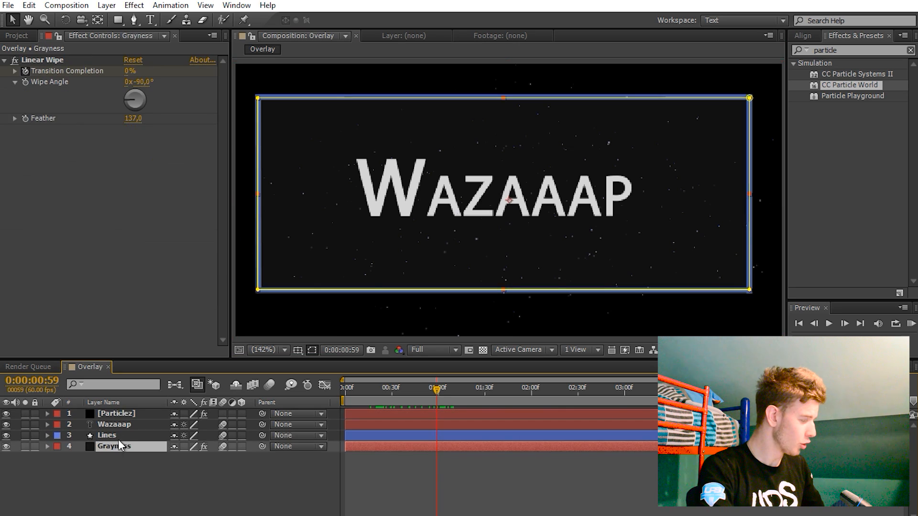
Duplicate Grayness as Grayness 2, matte Particlez with it, and check against the transparency grid.
key(ctrl+d)
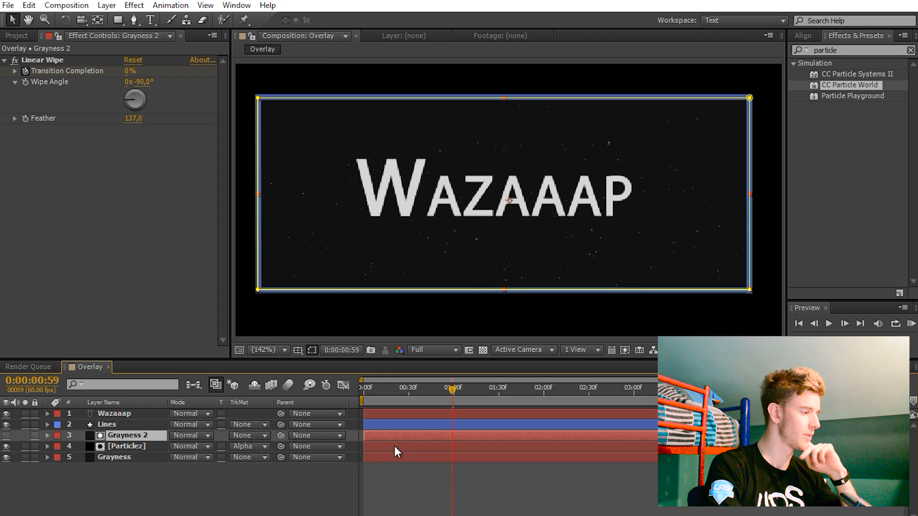
click(117, 446)
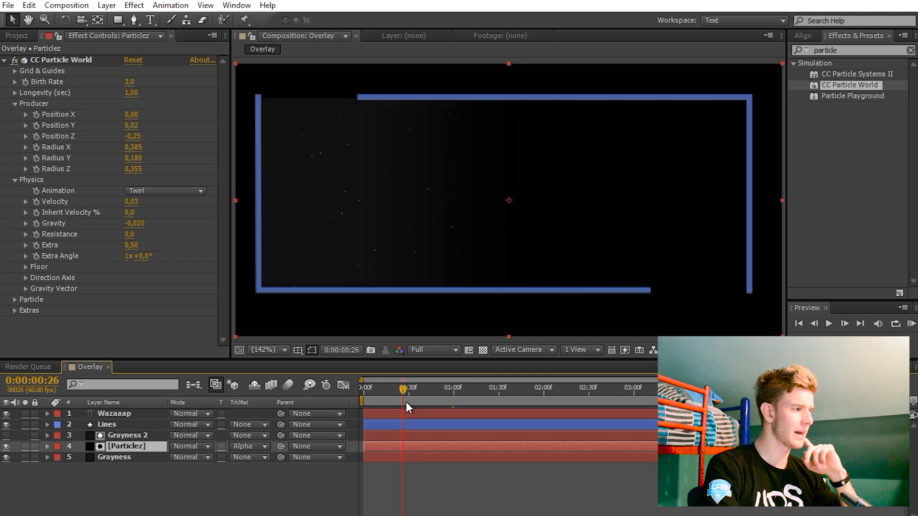
click(482, 350)
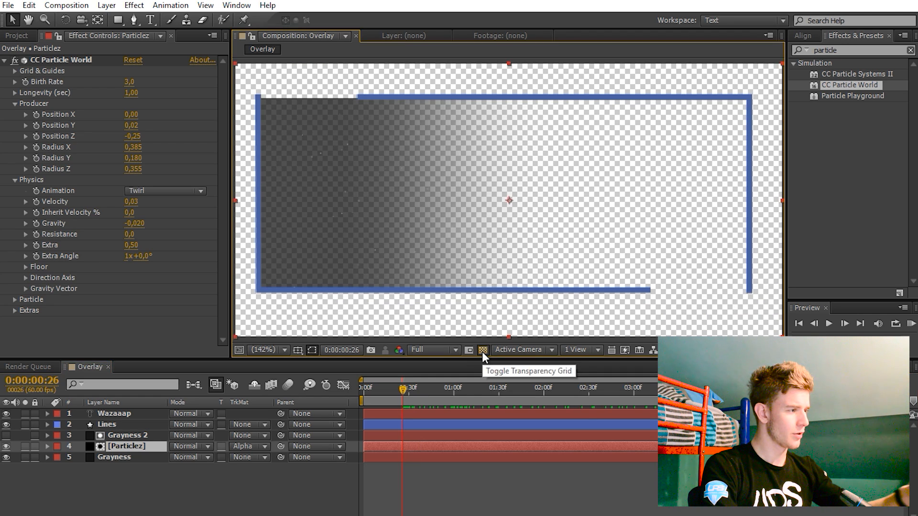
click(484, 350)
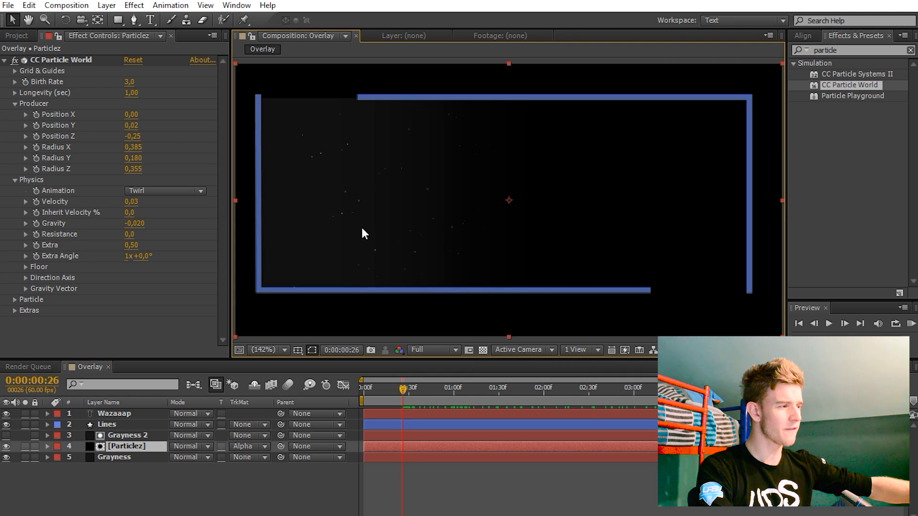
mouse_move(364, 259)
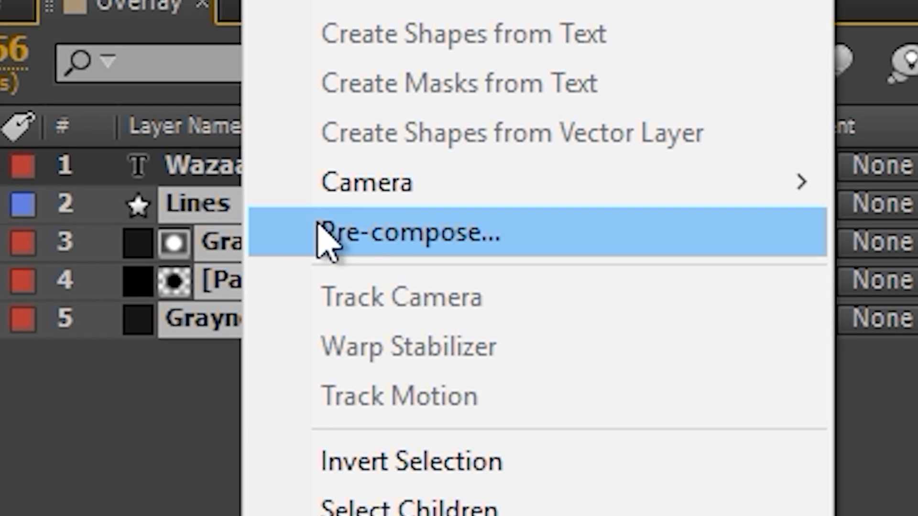
Pre-compose Lines, Grayness, Grayness 2 and Particlez into a precomp named 'Background'.
click(385, 232)
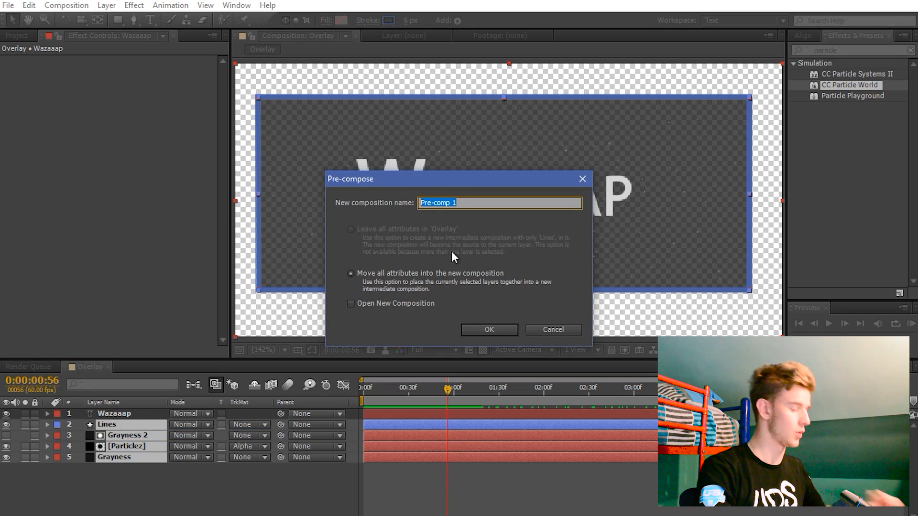
text(Background)
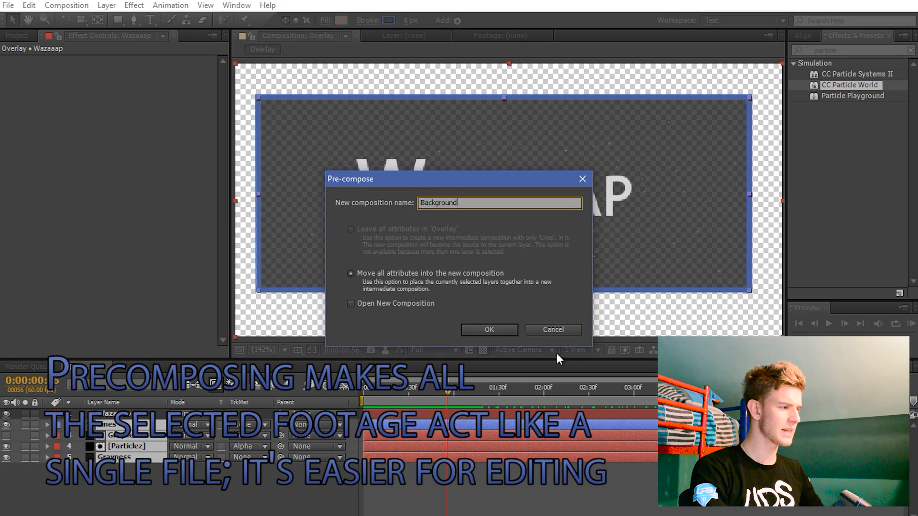
click(489, 330)
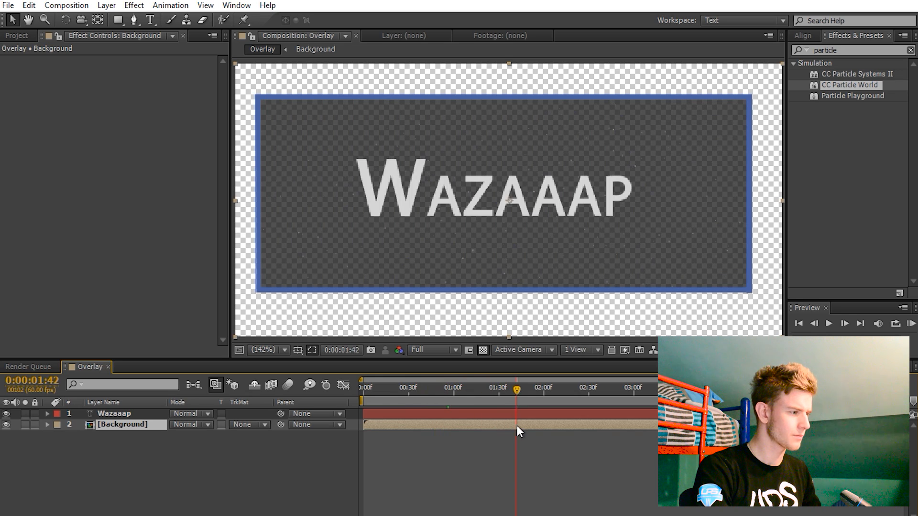
Inspect the Background precomp, then back in Overlay trim Background's out point at 1:42.
click(315, 49)
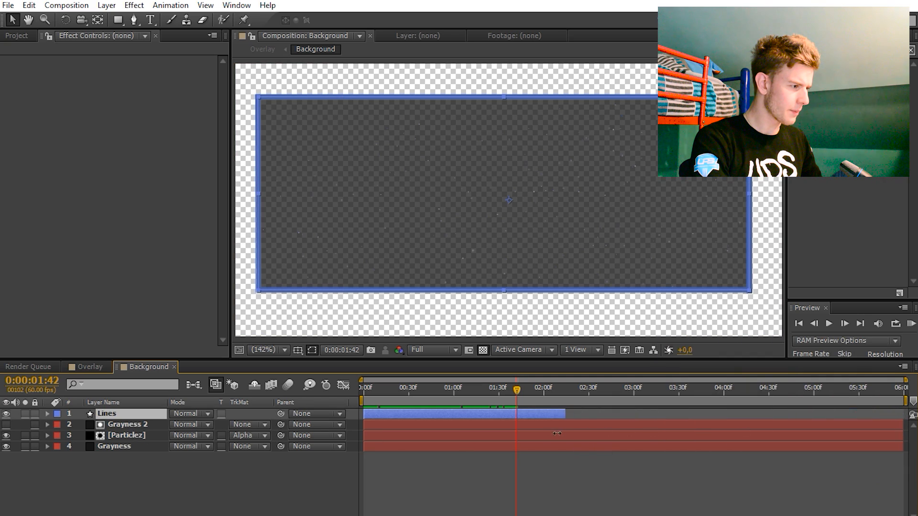
click(114, 425)
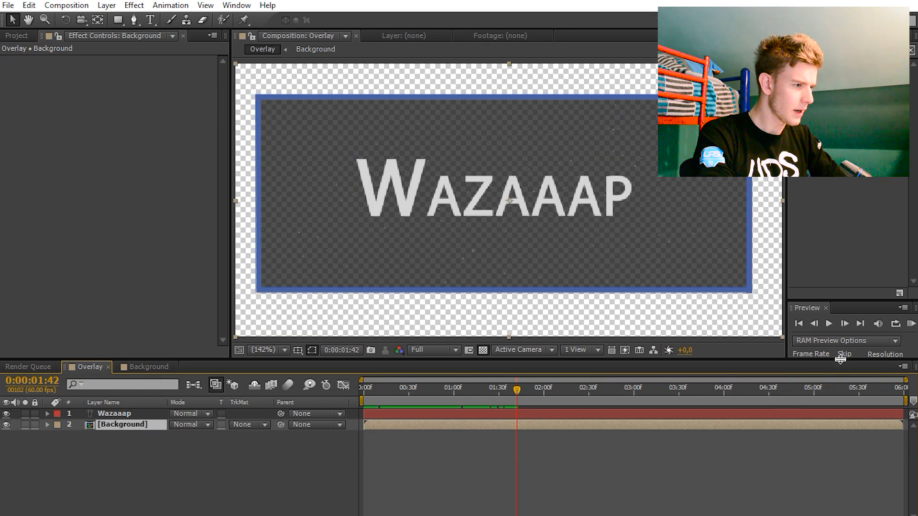
click(829, 324)
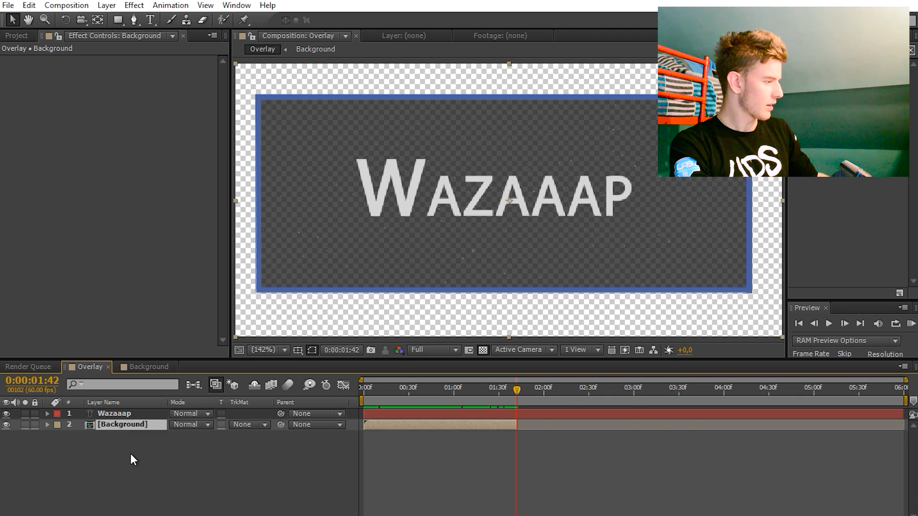
Time-reverse the duplicated Background layer so it plays the animation back out after 1:42.
right_click(124, 424)
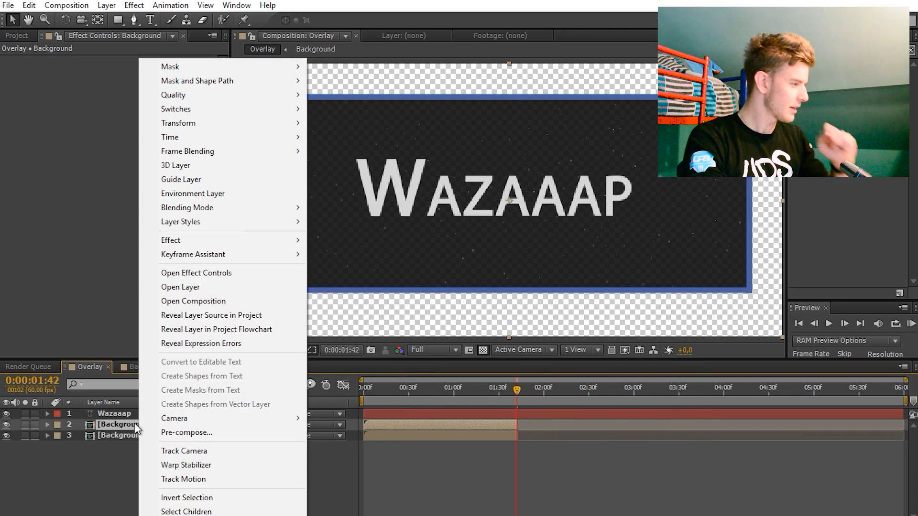
mouse_move(170, 137)
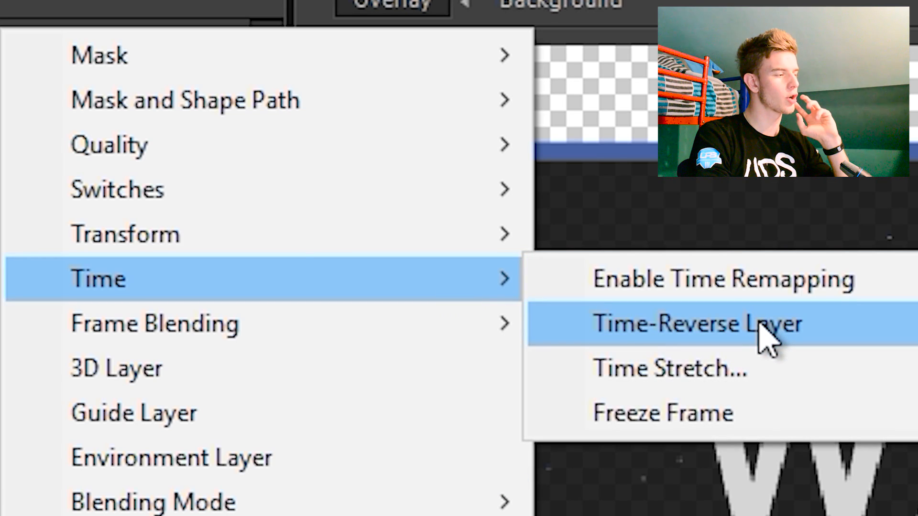
click(698, 324)
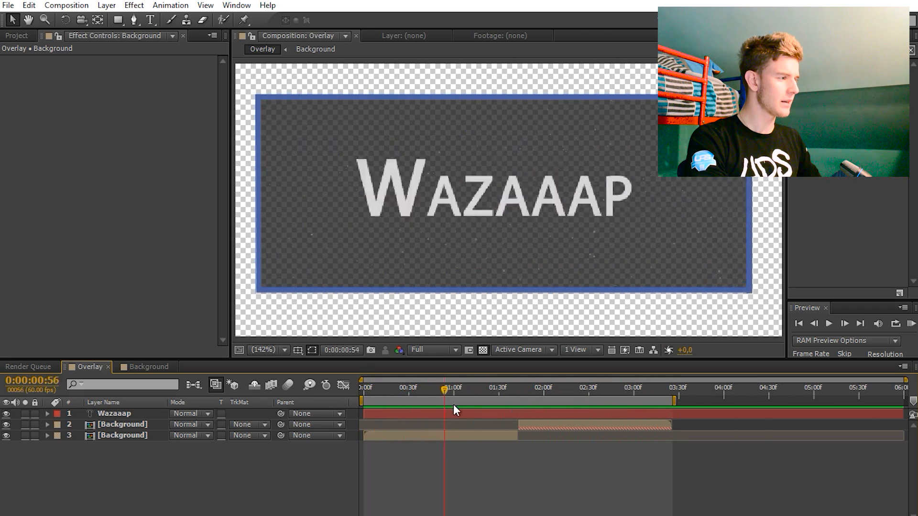
Check the Wazaaap Opacity fade from 100% to 0%, then collapse the layer.
click(113, 414)
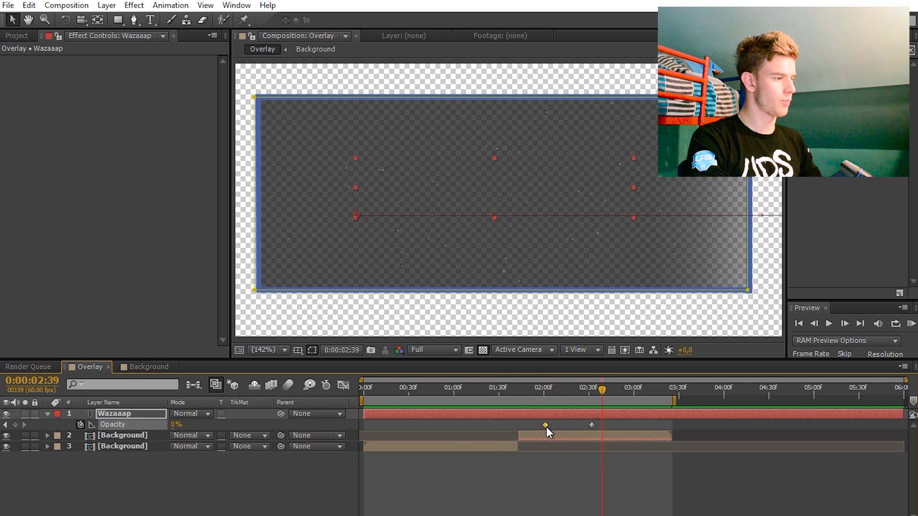
click(529, 401)
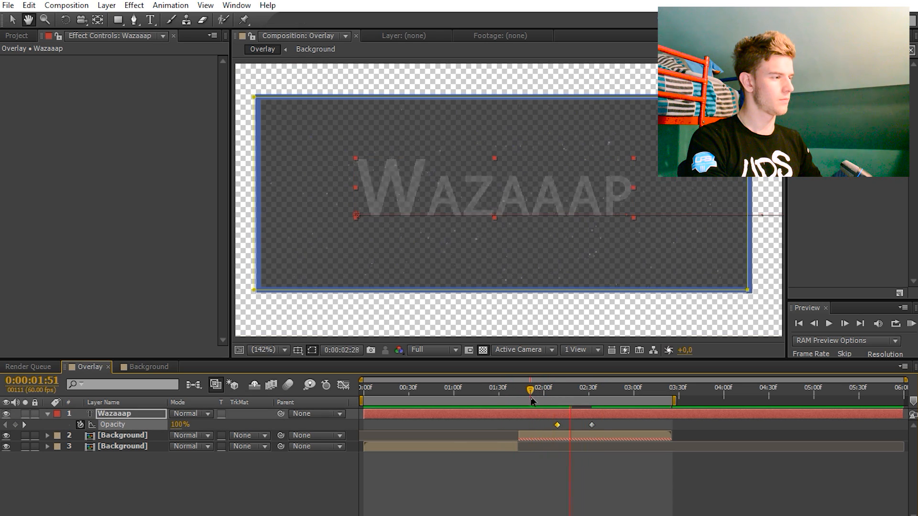
click(361, 396)
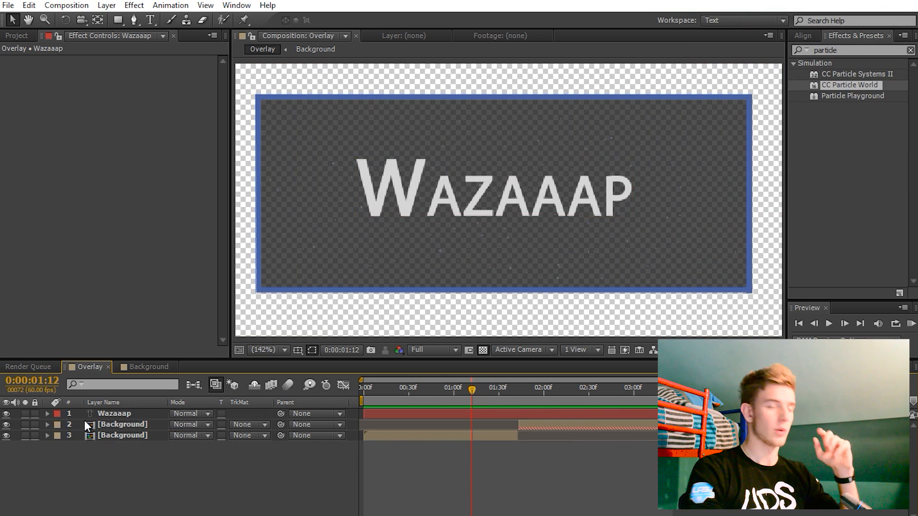
Duplicate the Wazaaap layer and add a white solid named Glint above both copies.
click(113, 414)
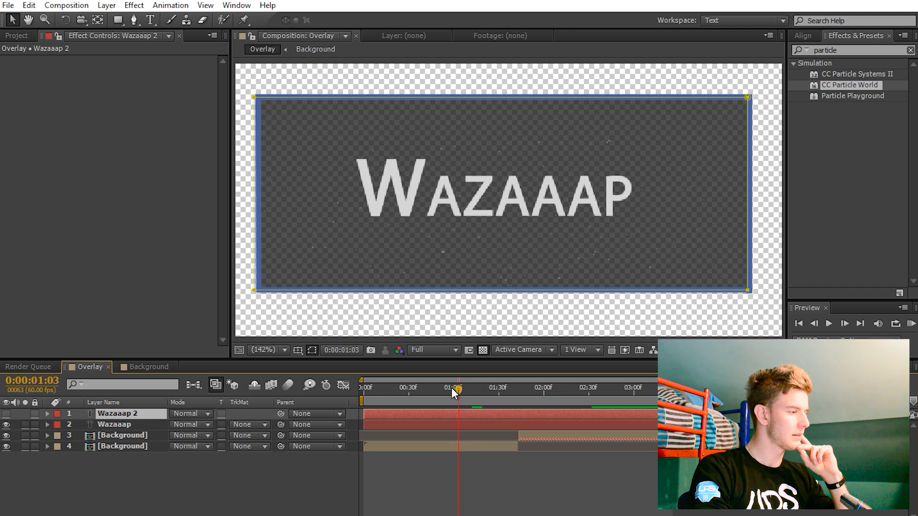
drag(452, 388, 472, 387)
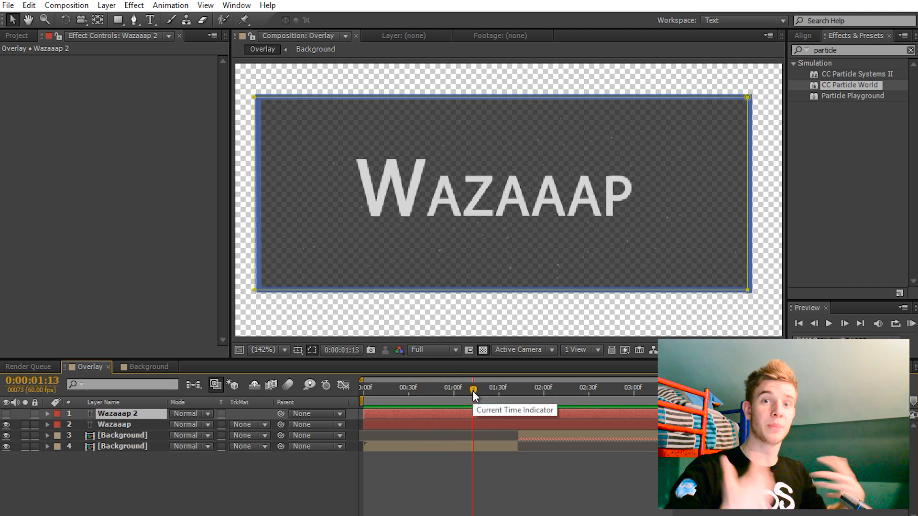
click(103, 5)
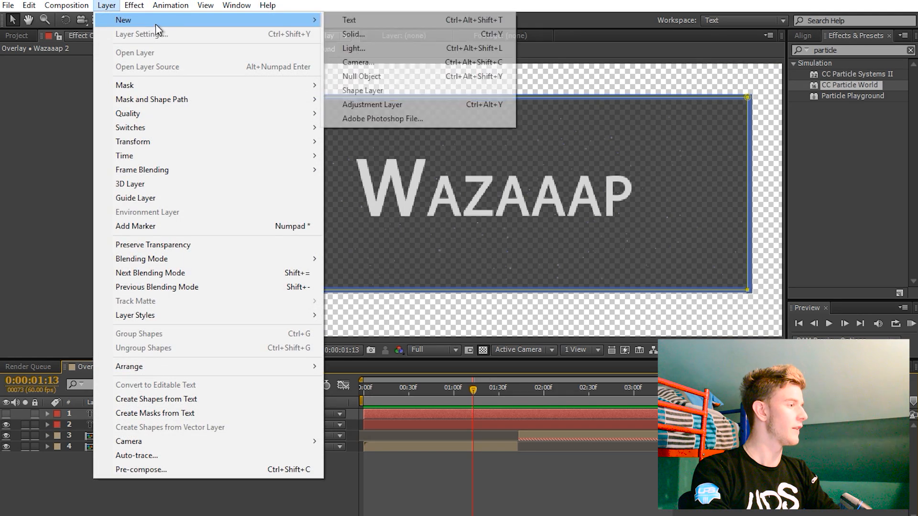
click(354, 34)
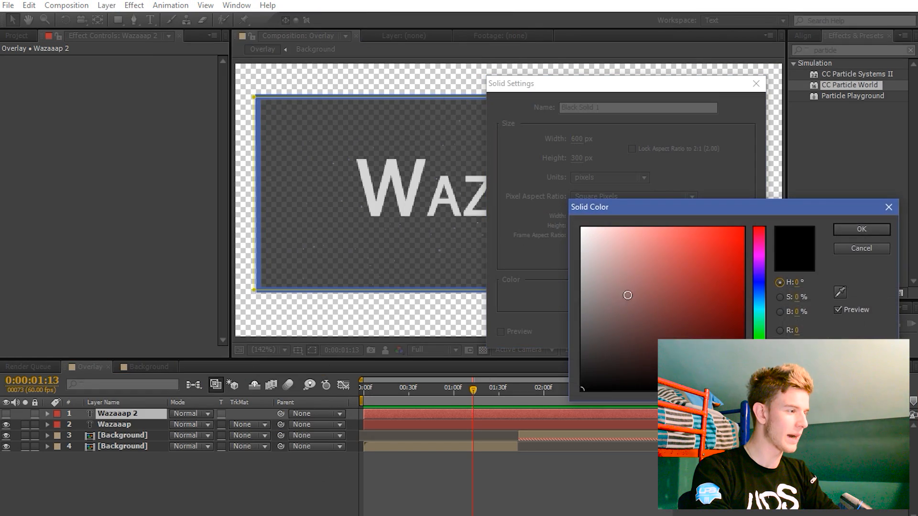
click(861, 229)
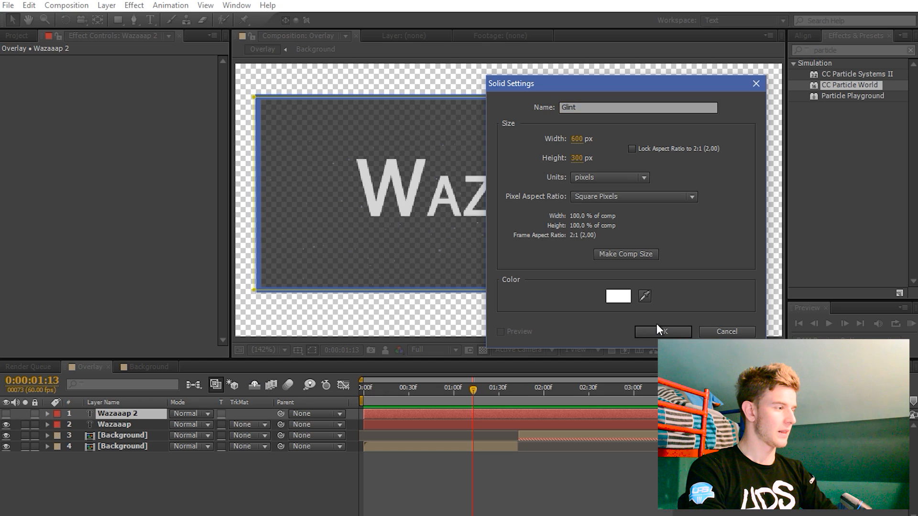
click(662, 332)
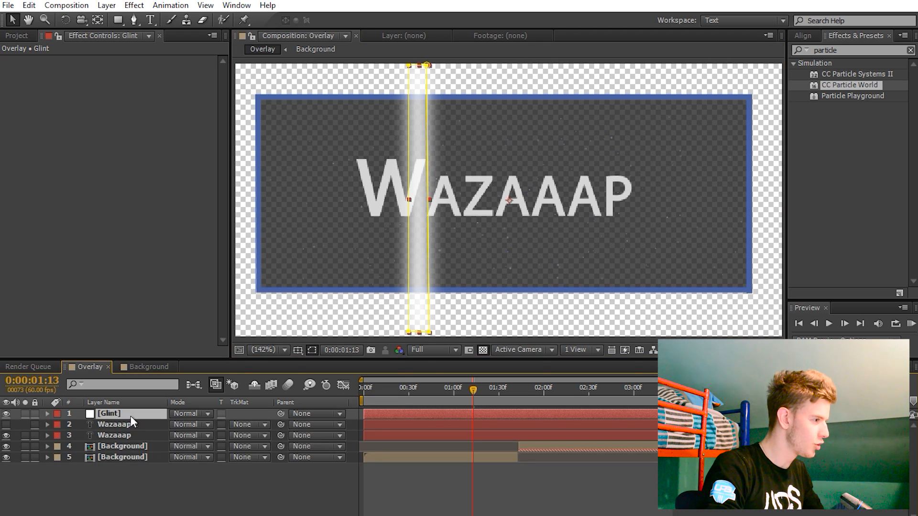
Pre-compose the duplicated Glint layers into a composition named Main Glint.
click(48, 414)
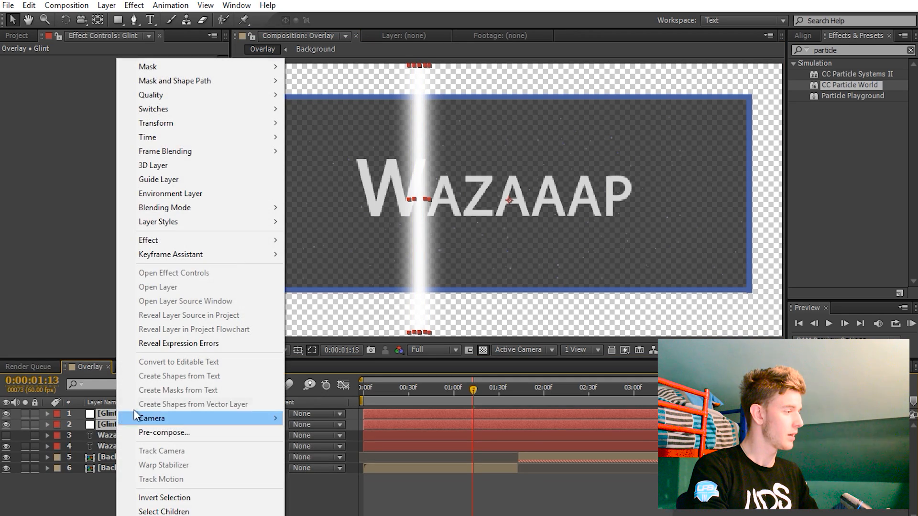
click(164, 433)
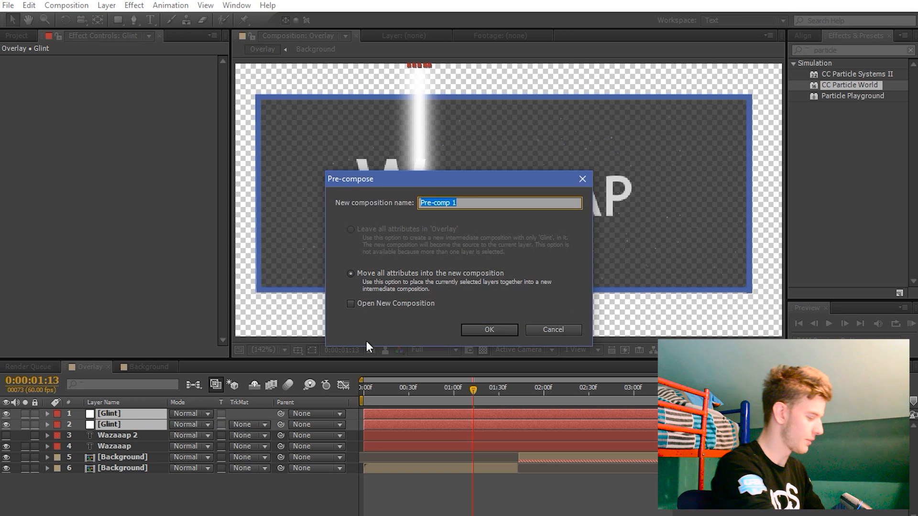
click(490, 330)
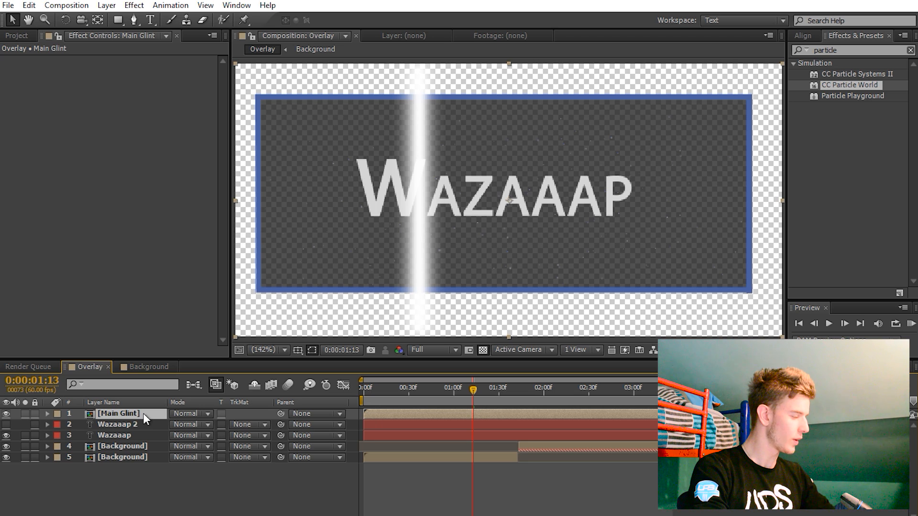
Tilt the Main Glint streak and keyframe its position sweeping rightward across the Wazaaap text.
key(r)
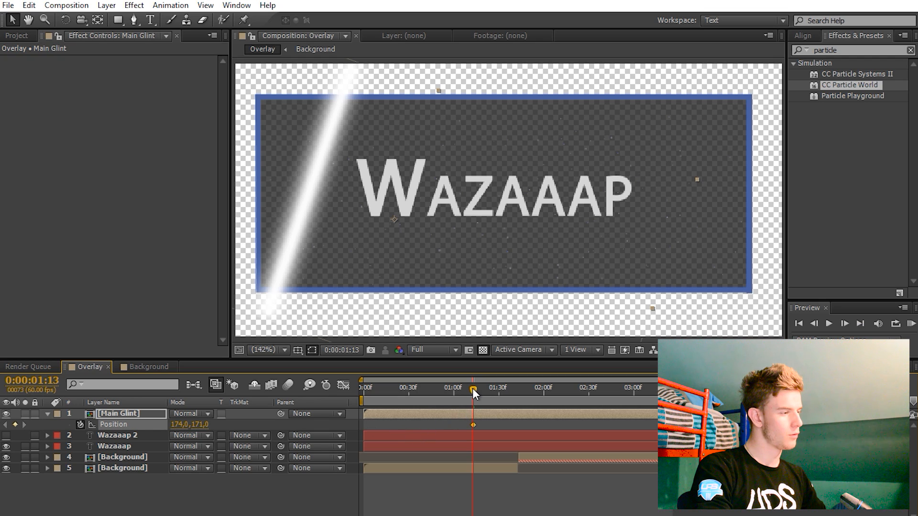
drag(473, 387, 516, 387)
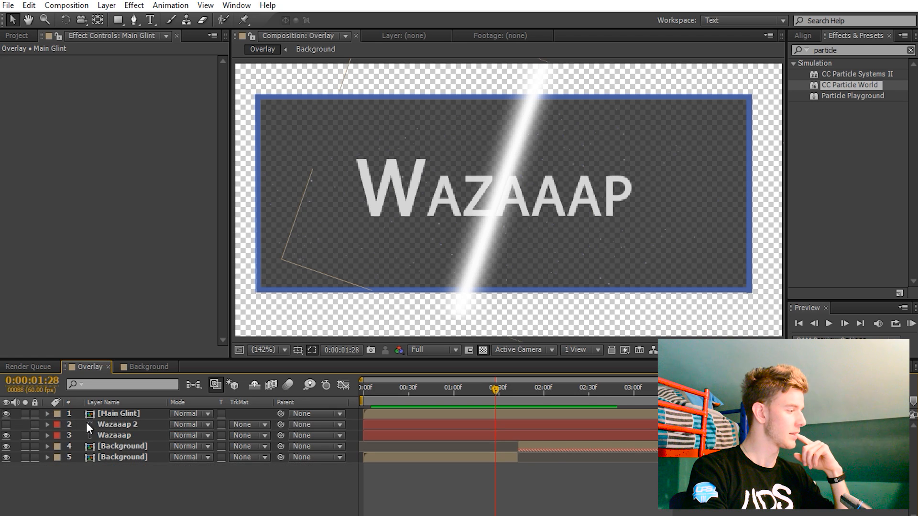
Set Main Glint's track matte to Alpha Matte 'Wazaaap 2' and add Overlay to the Render Queue.
click(117, 425)
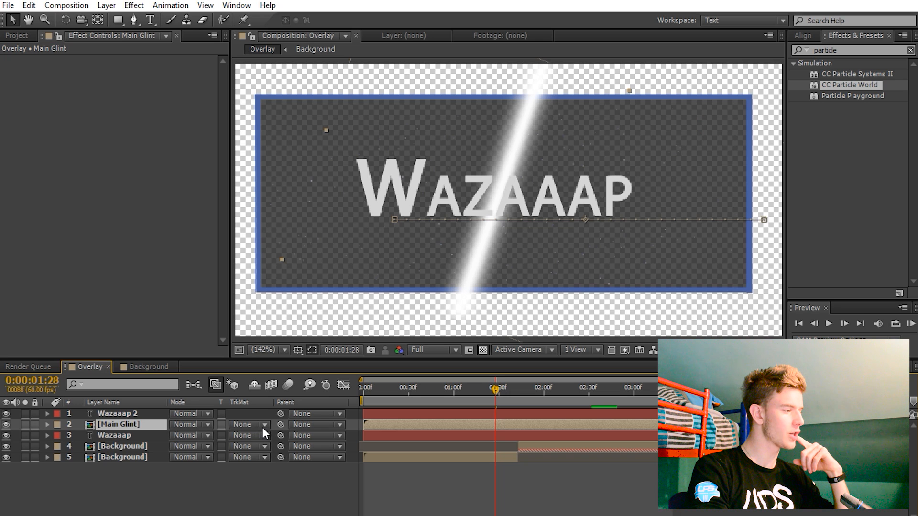
click(251, 425)
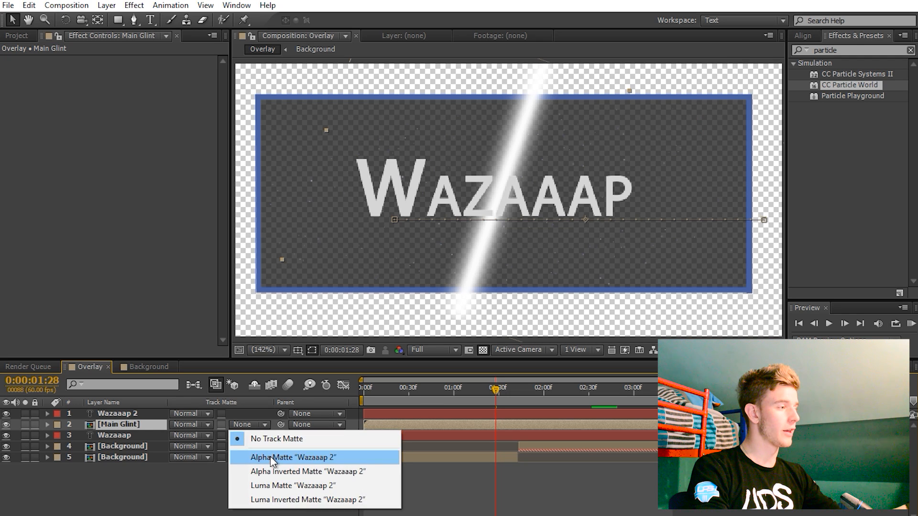
click(283, 458)
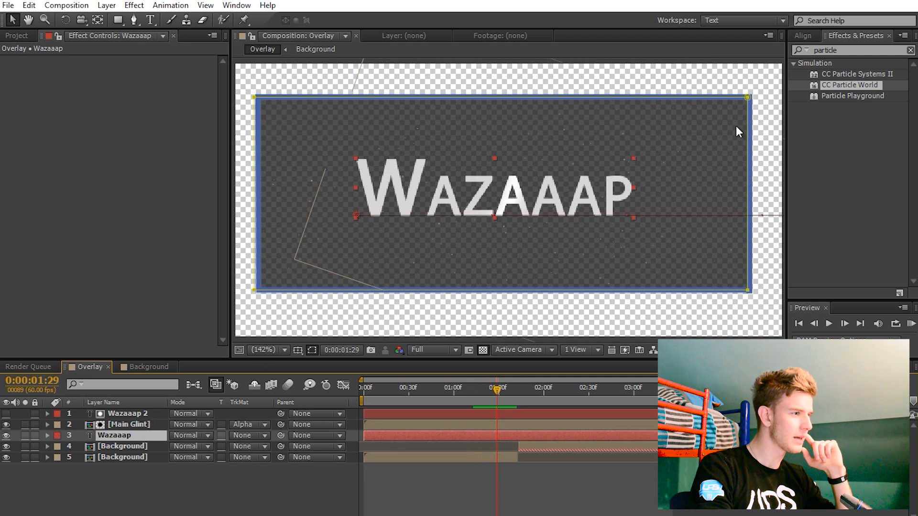
click(133, 5)
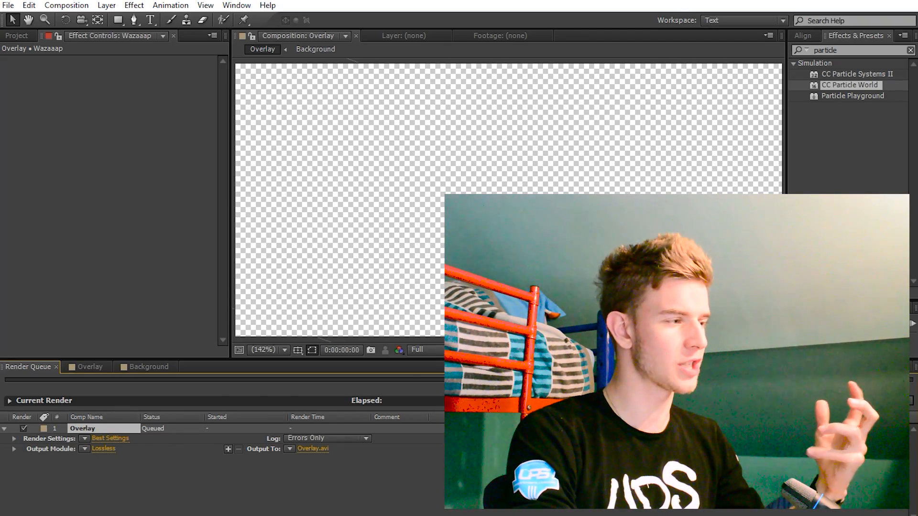
Set the Overlay render format to QuickTime and output OVERLAY.mov to the desktop.
click(91, 367)
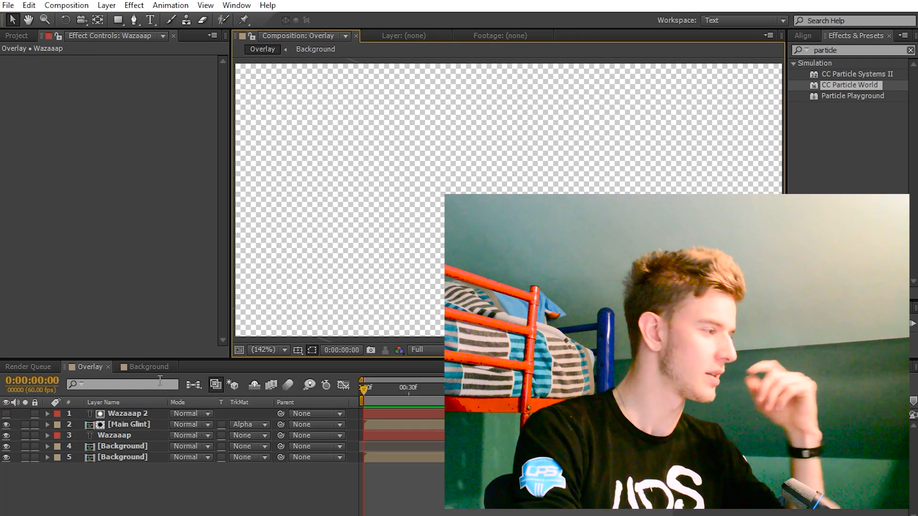
click(409, 101)
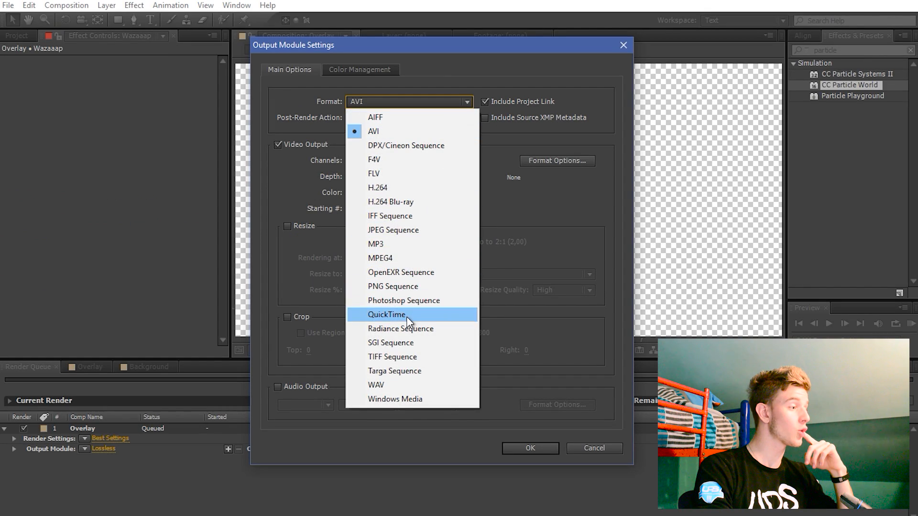
click(386, 314)
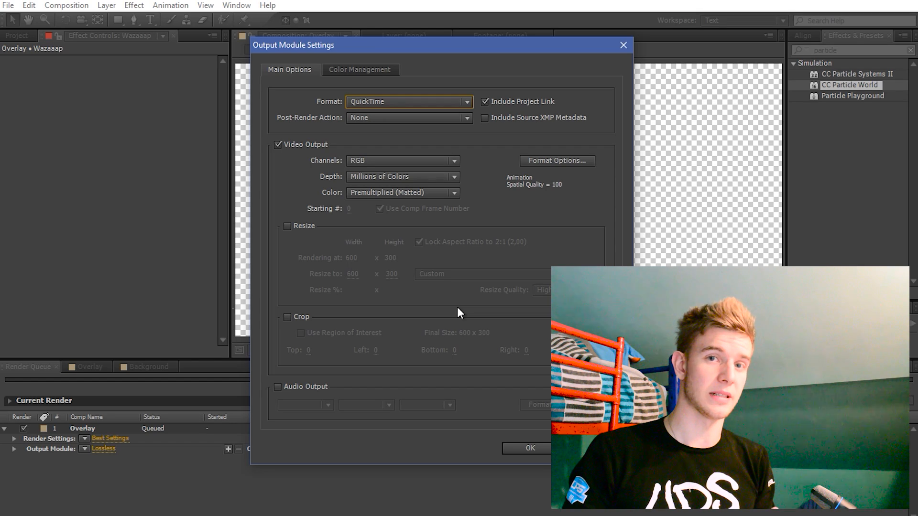
click(402, 160)
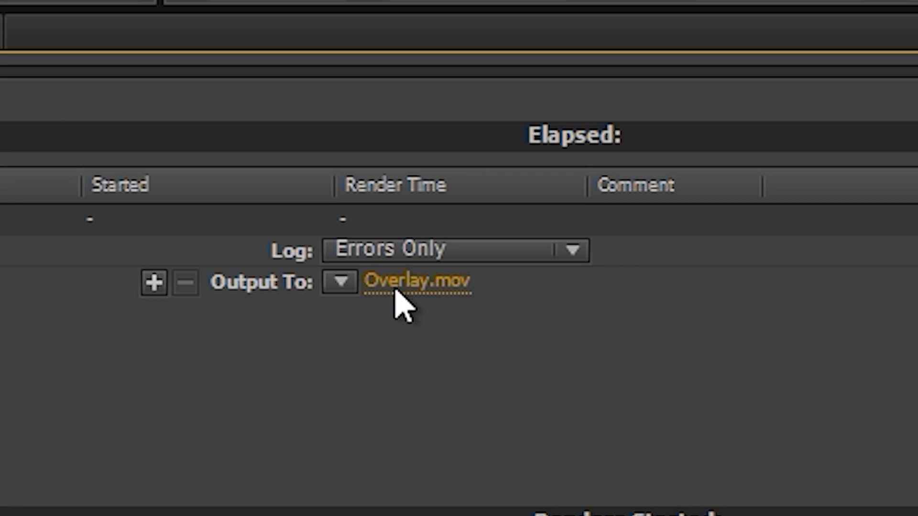
click(415, 284)
text(OVERLAY)
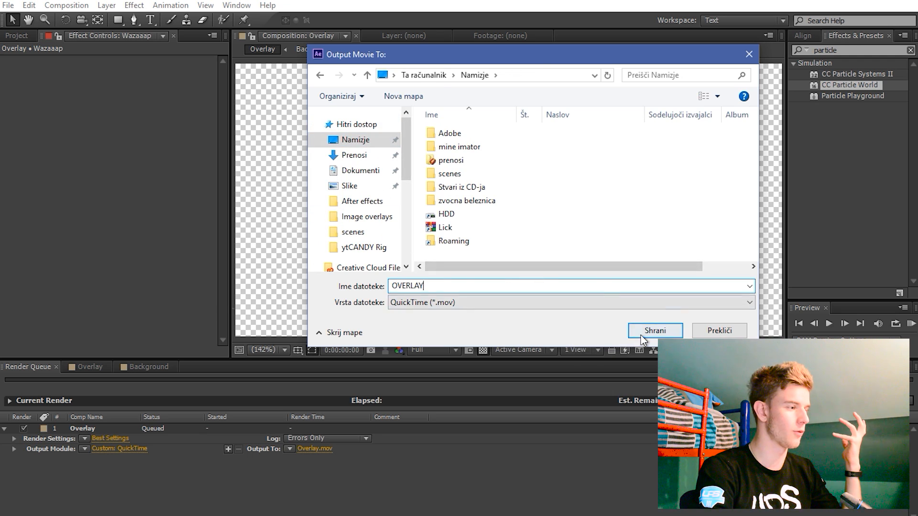
click(656, 330)
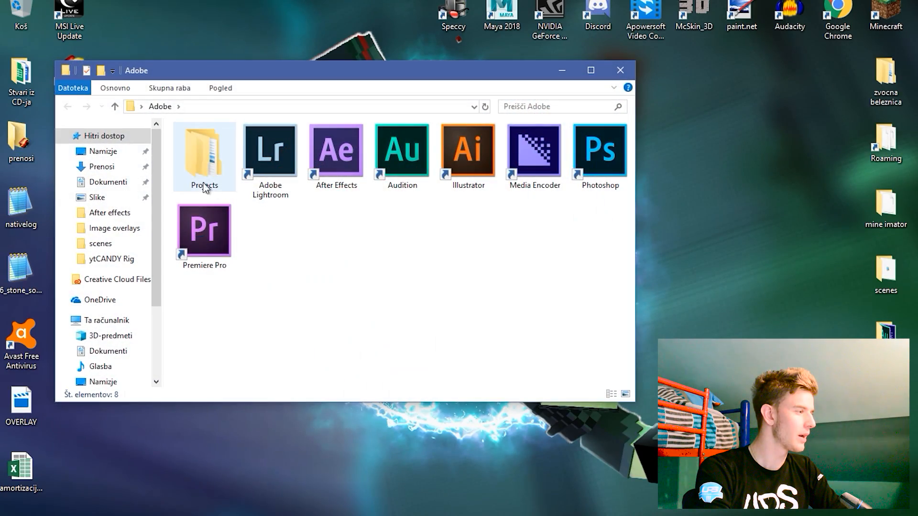
Open the Projects folder in File Explorer to launch the Premiere Pro project.
double_click(203, 230)
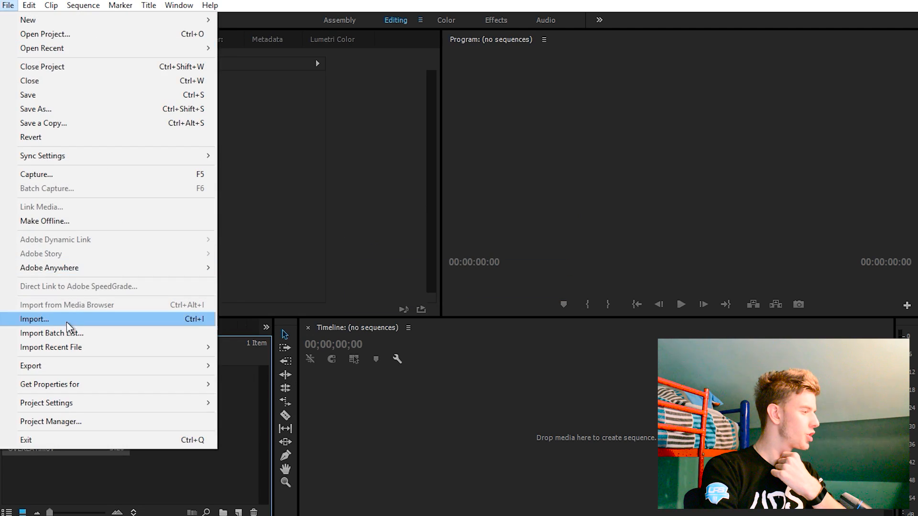
Import OVERLAY.mov into the YouTube Editing project and preview the sequence.
click(31, 320)
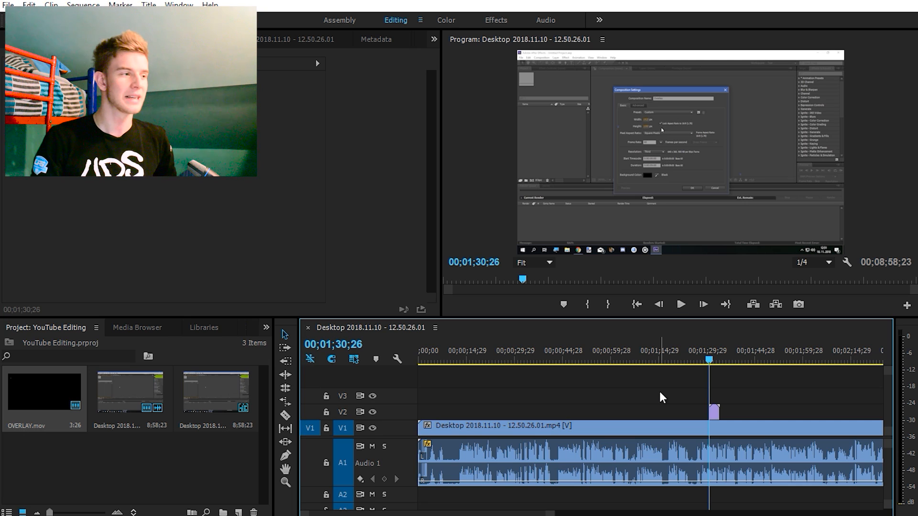
click(681, 305)
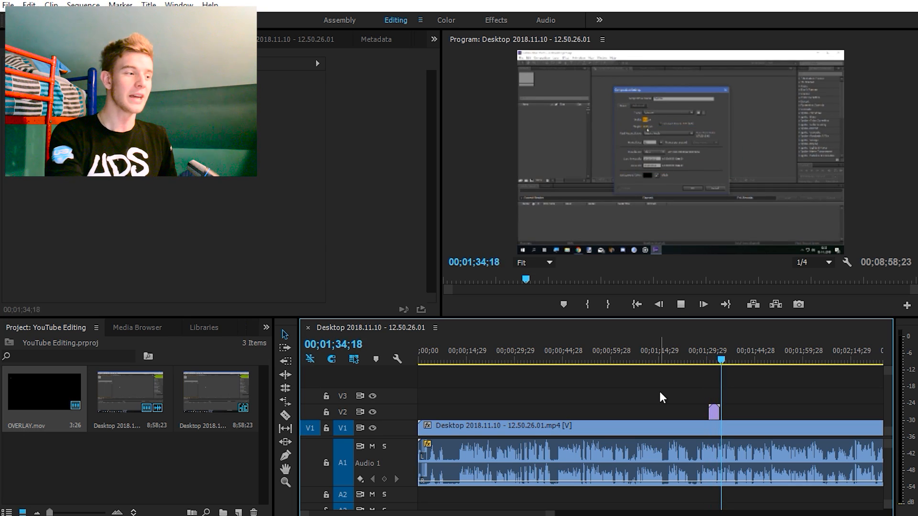